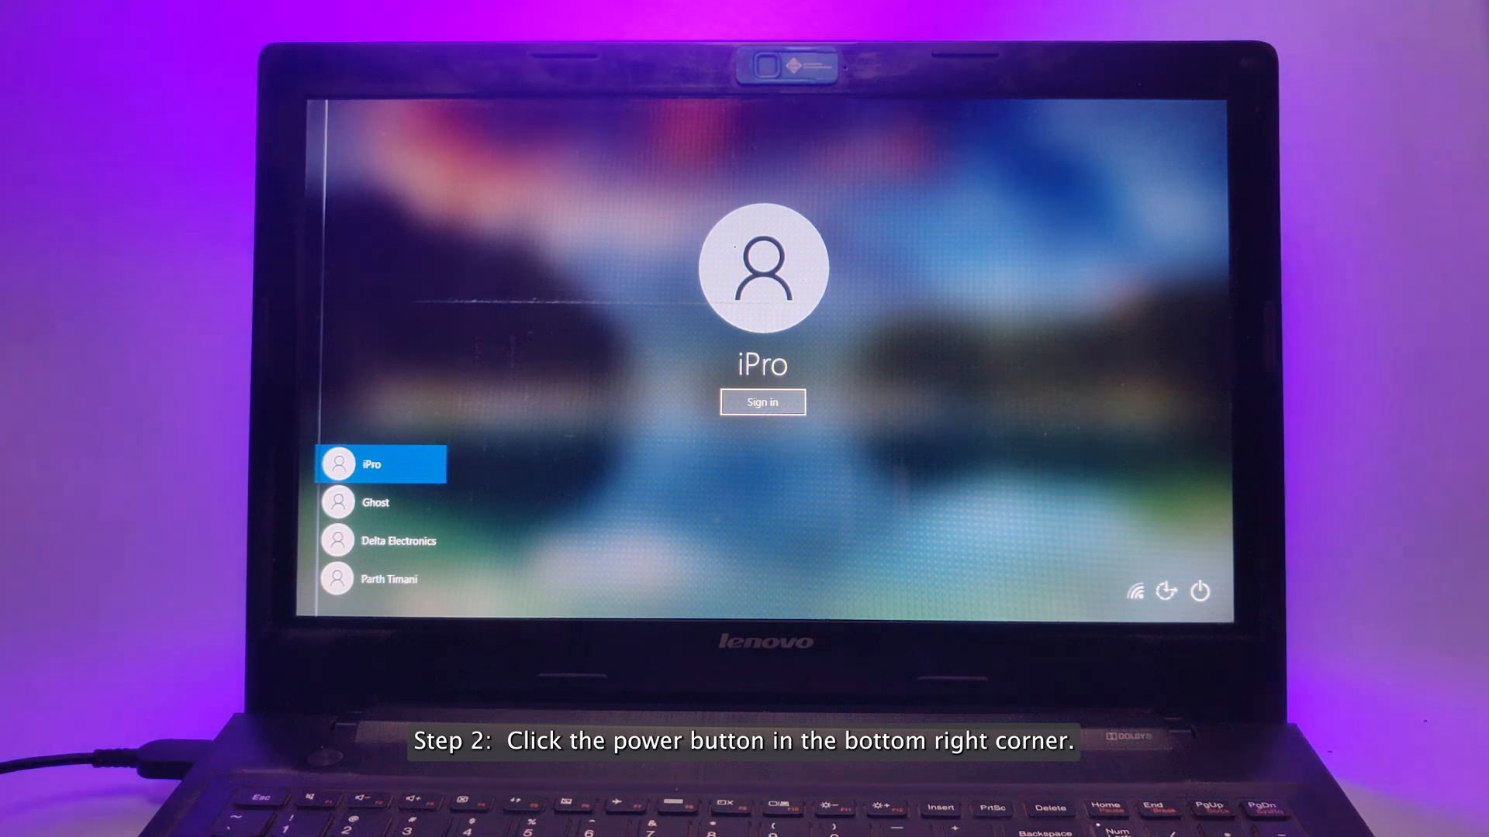
From the lock screen power menu, Shift-restart into the recovery Advanced options.
left_click(1200, 590)
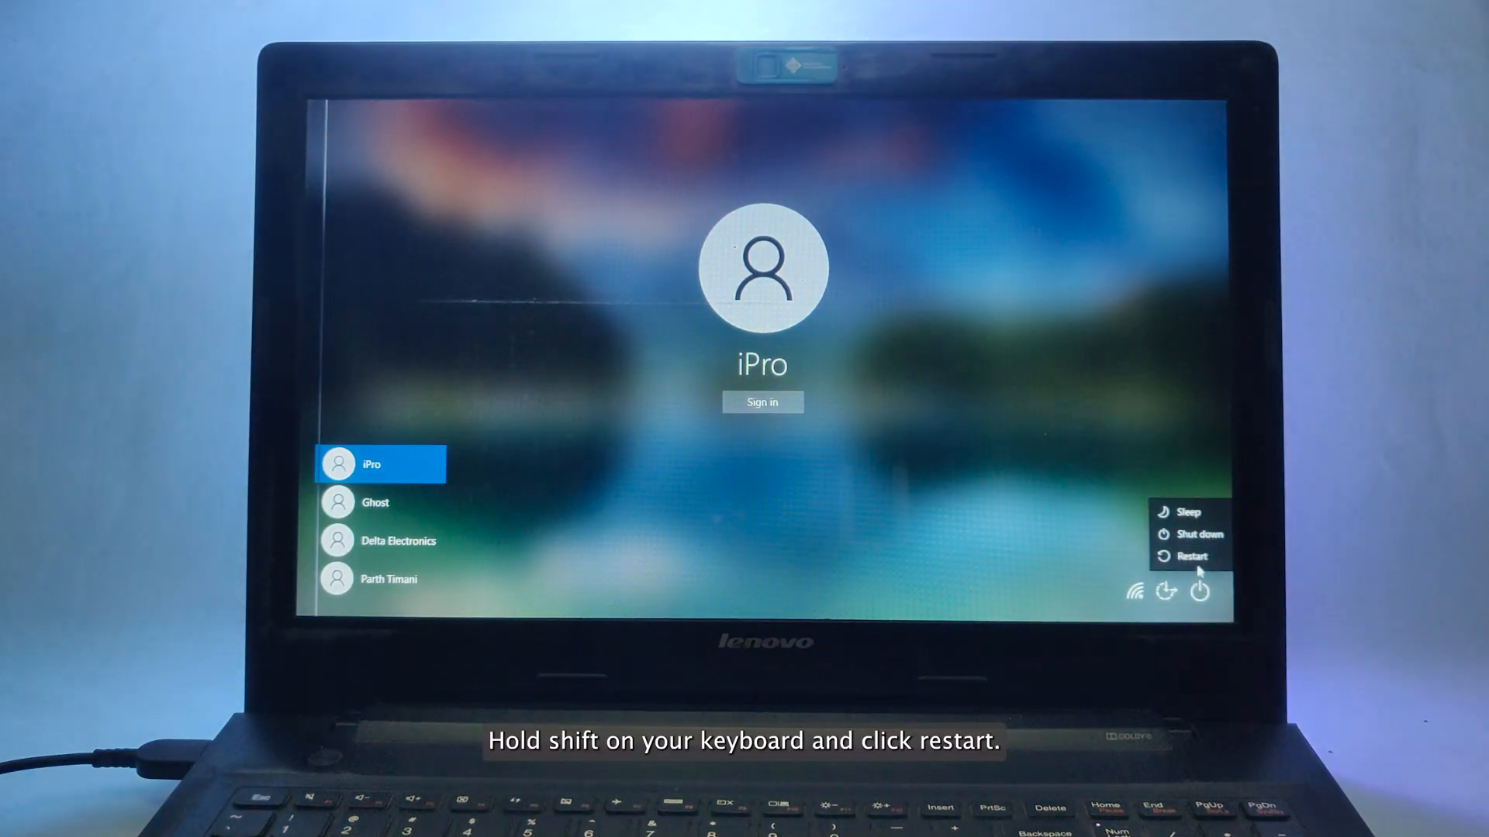
left_click(1192, 557)
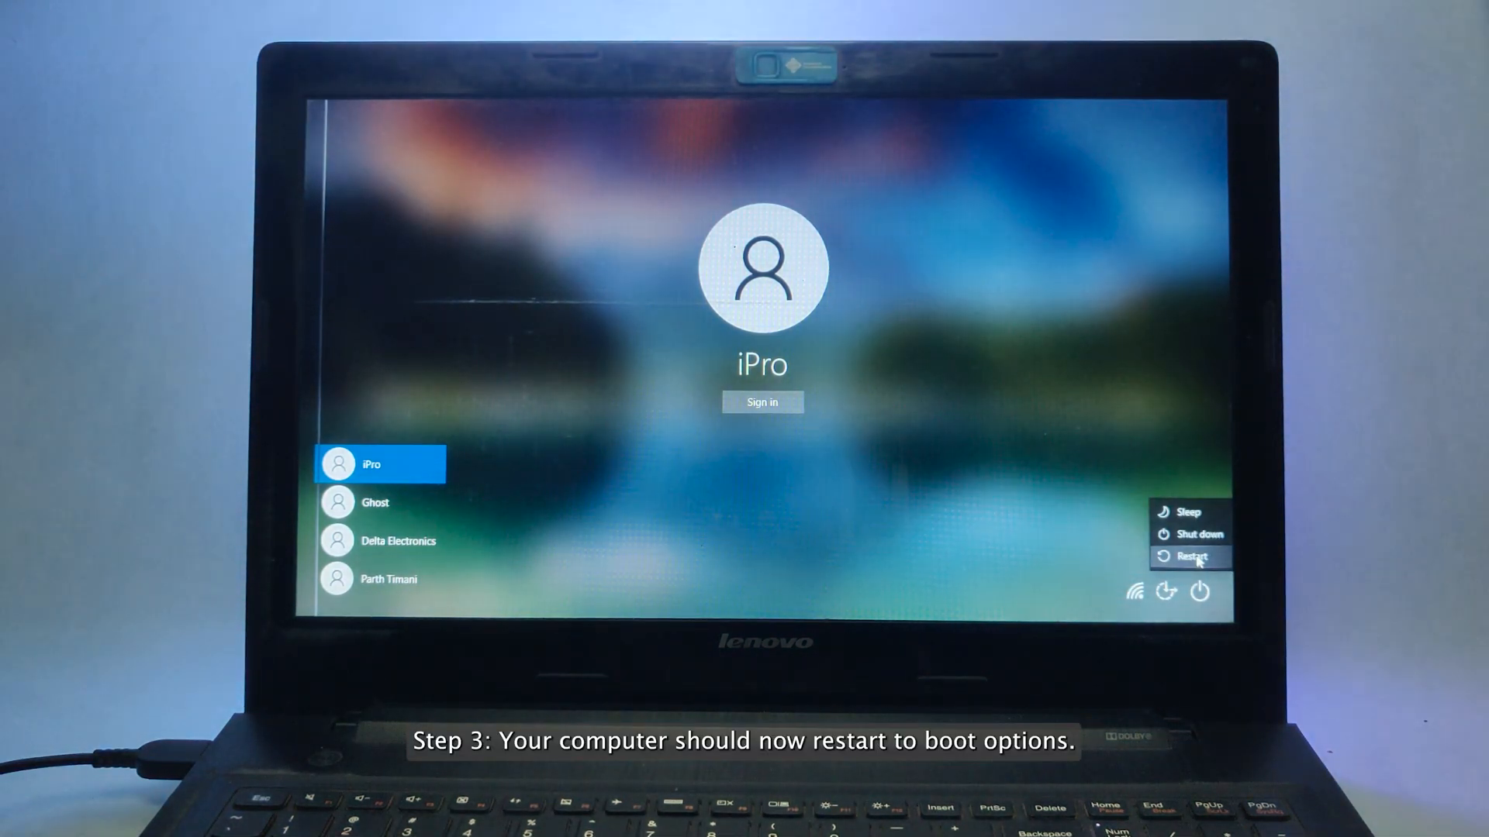
left_click(1192, 557)
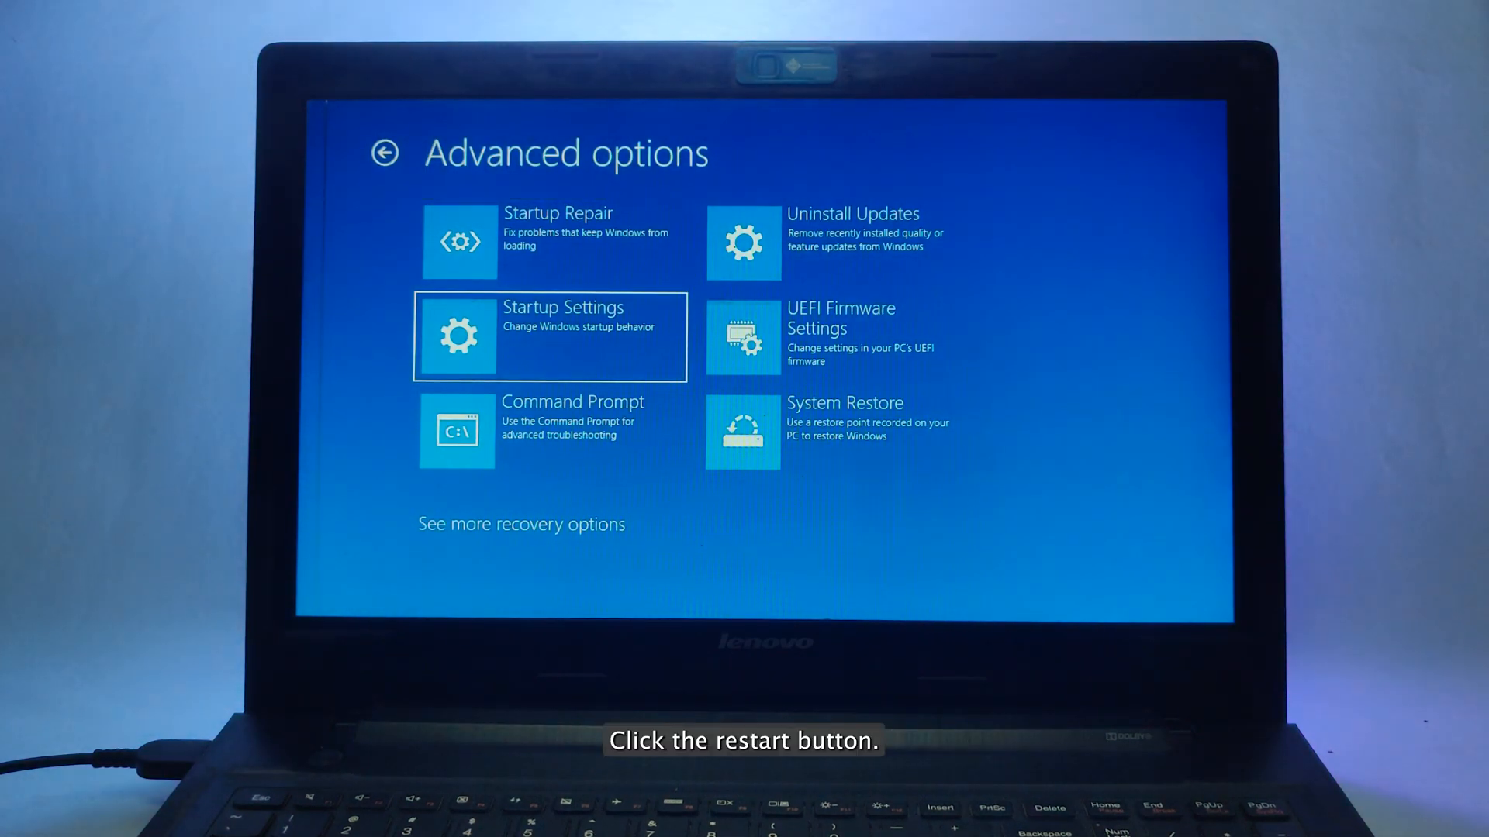
Choose Startup Settings and restart to reach the startup choices.
left_click(551, 335)
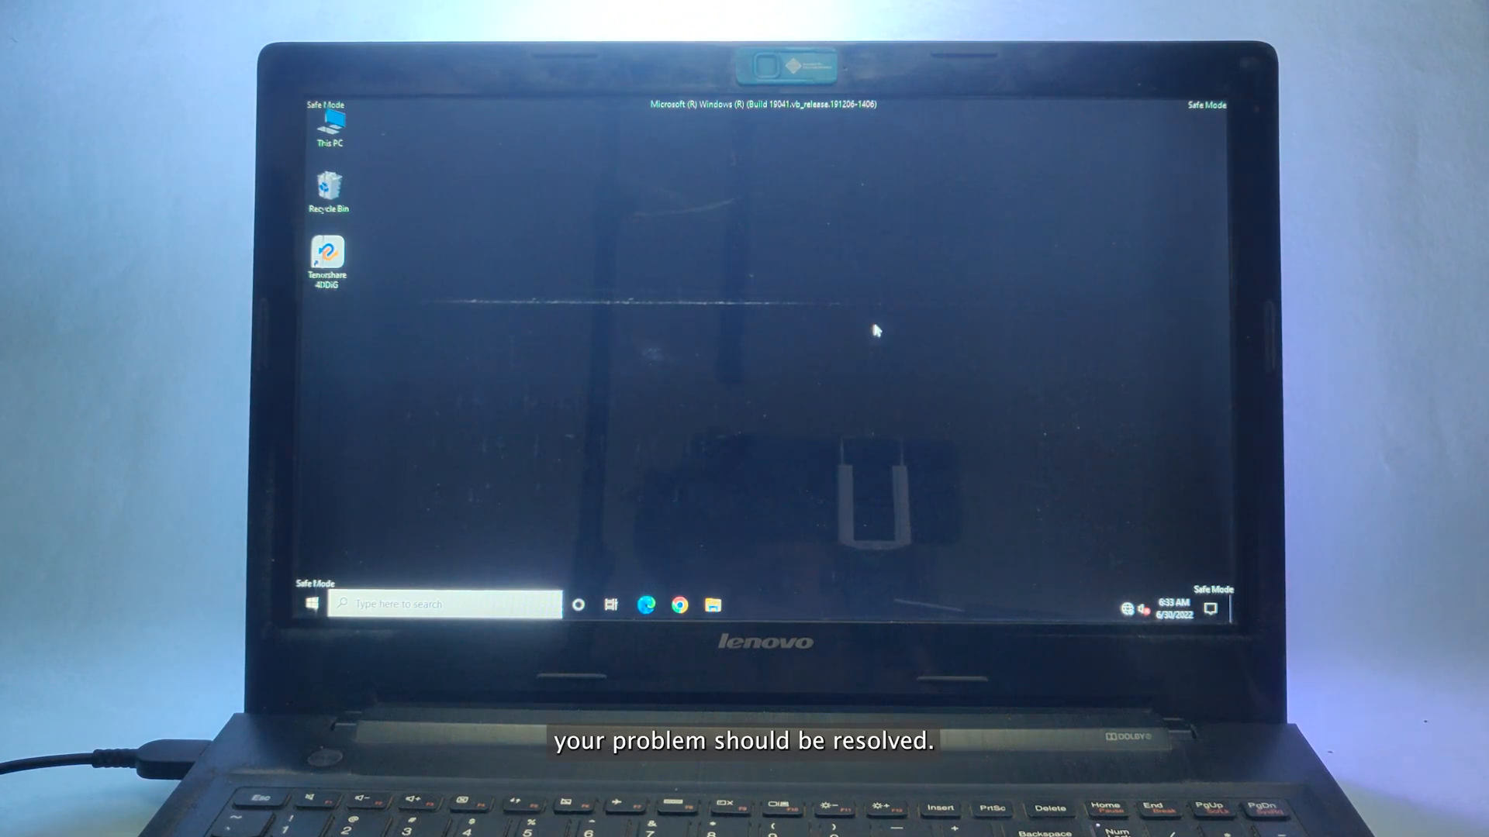
Restart Windows from the Start right-click Shut down or sign out menu to leave Safe Mode.
right_click(311, 605)
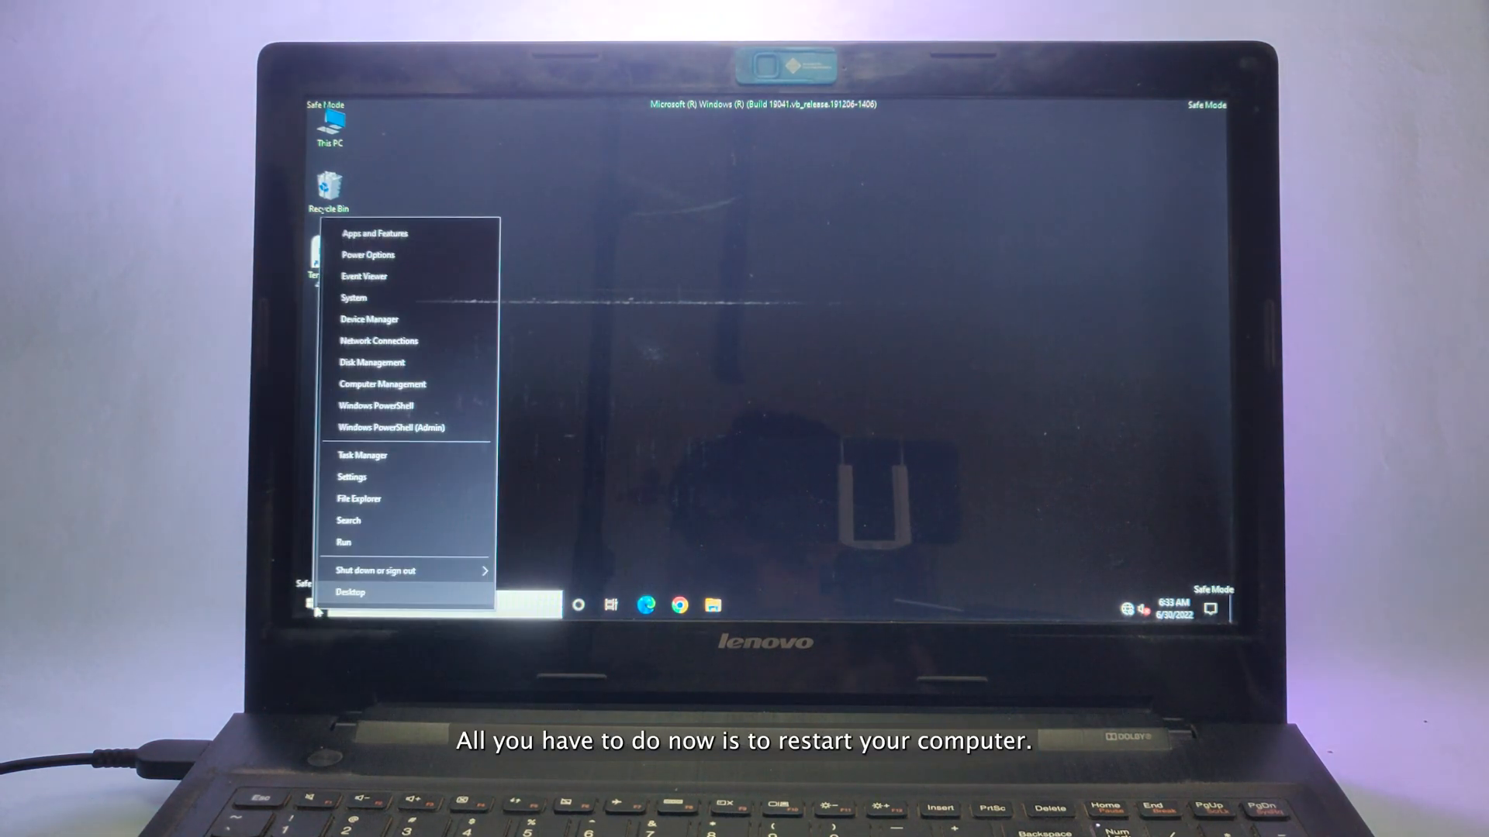
left_click(388, 570)
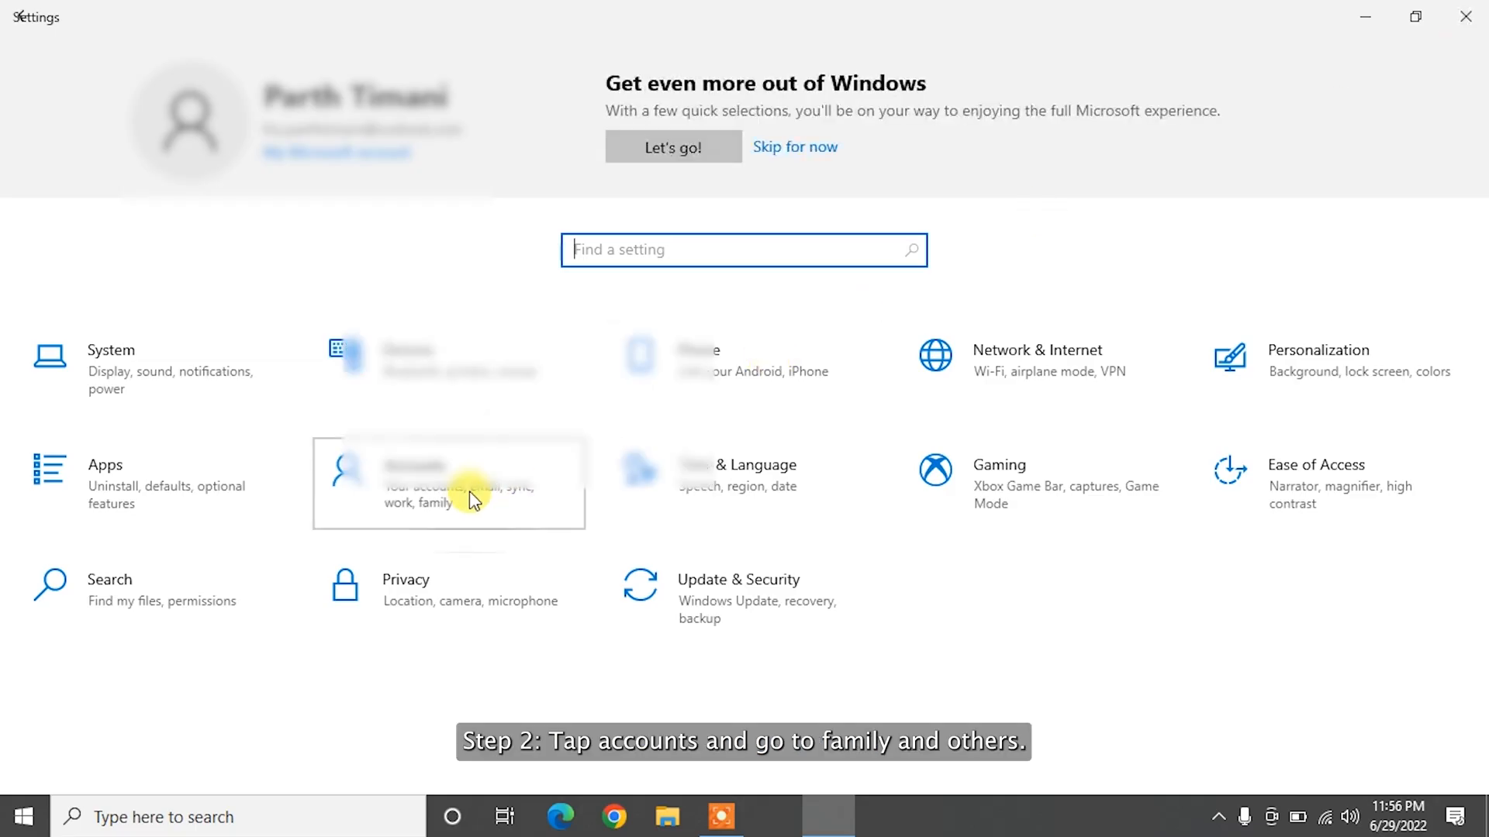
Under Accounts > Family & other users, add someone else without a Microsoft account.
left_click(463, 494)
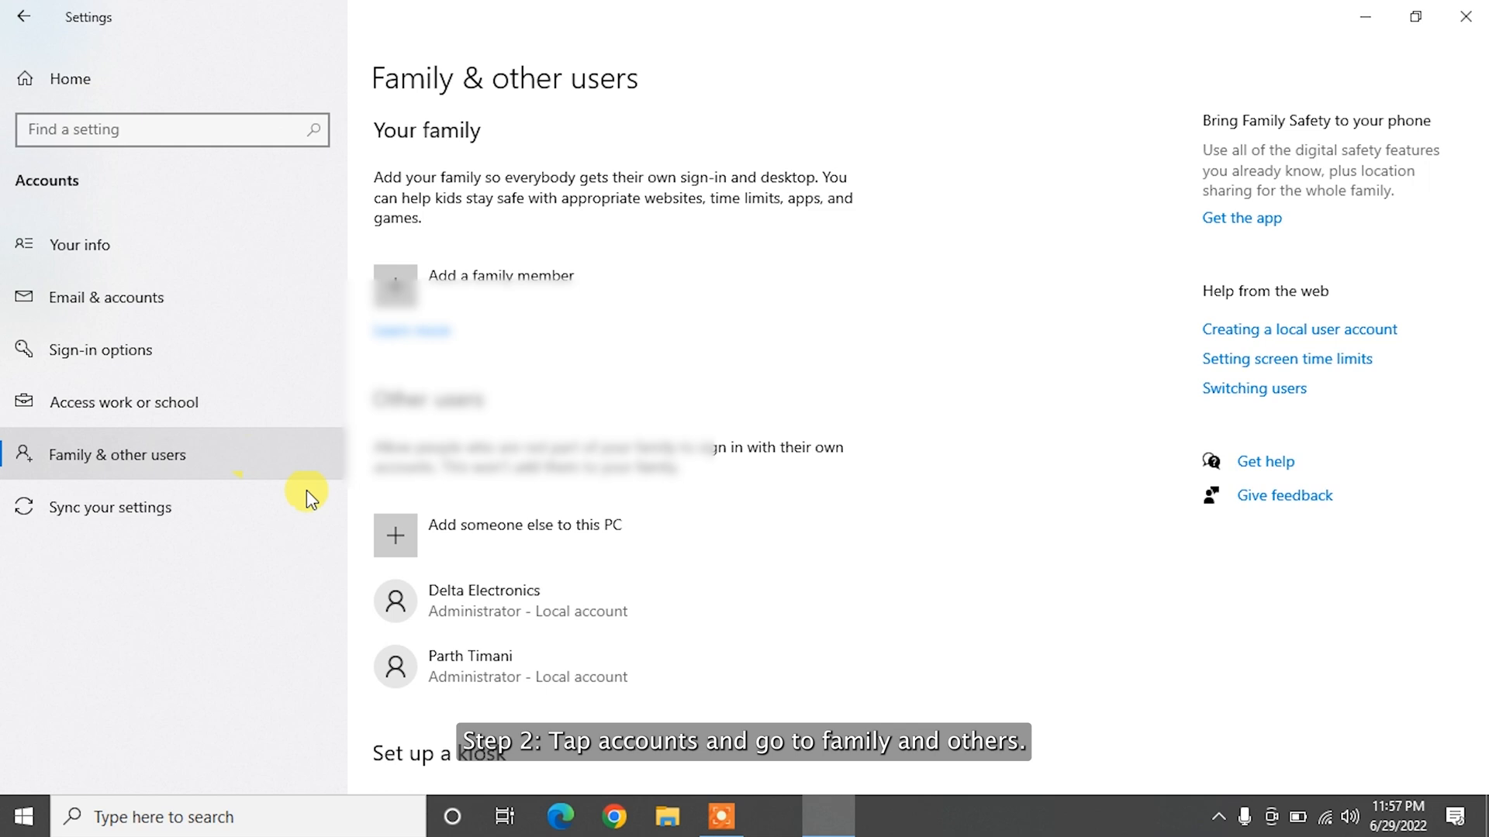
left_click(395, 536)
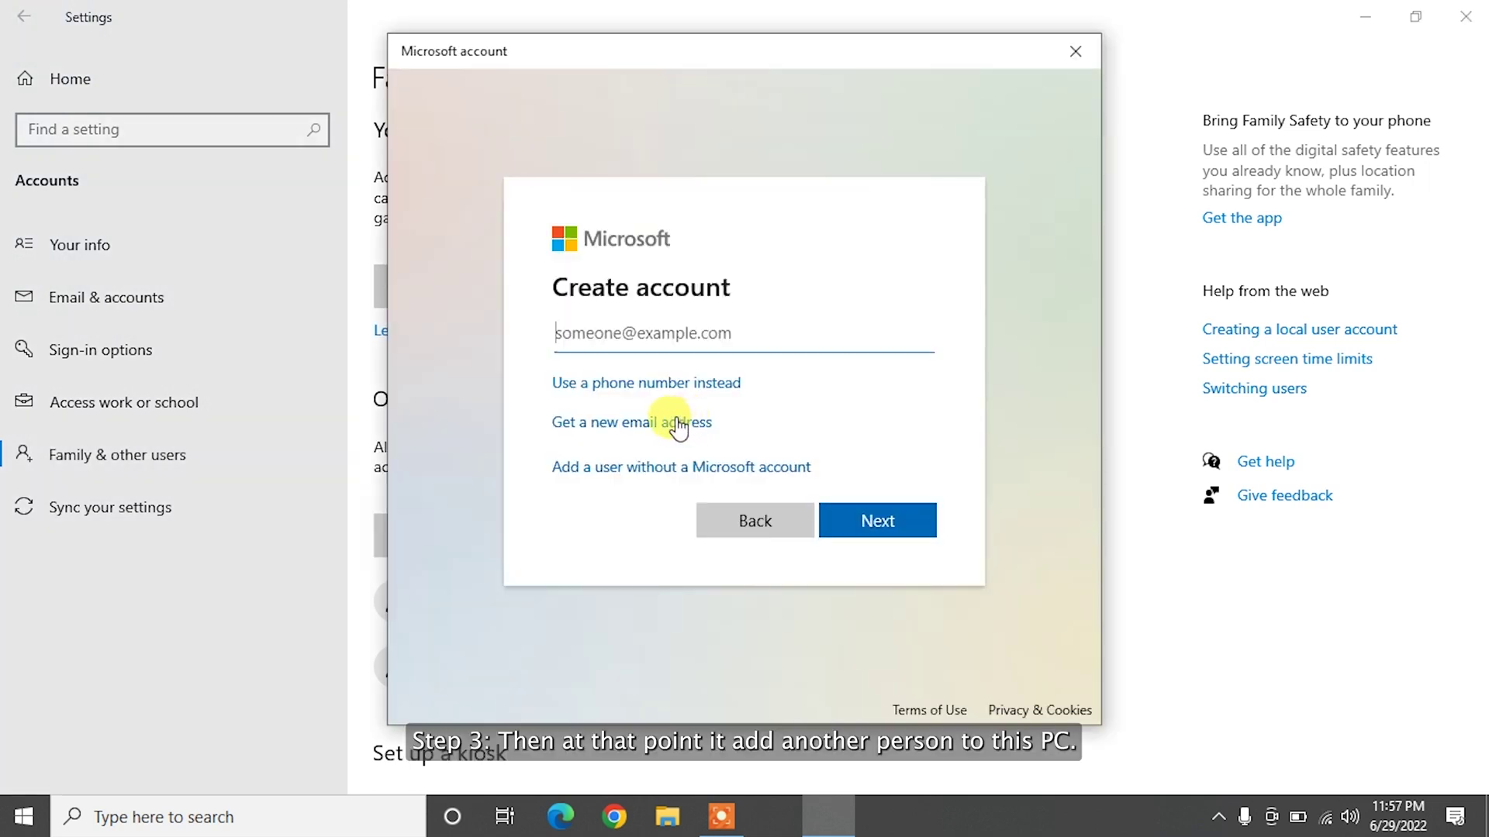
mouse_move(690, 488)
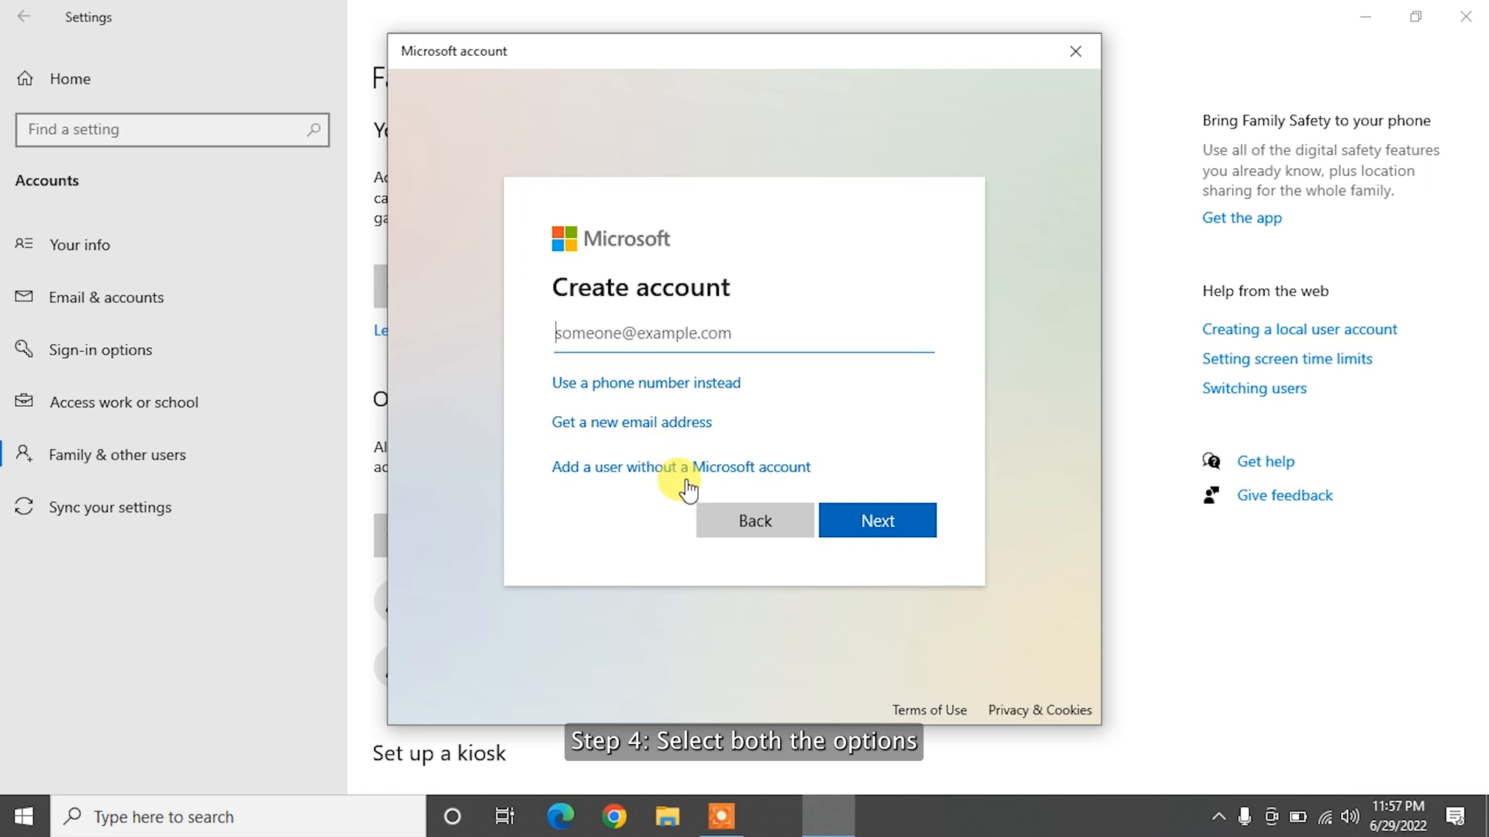
left_click(681, 467)
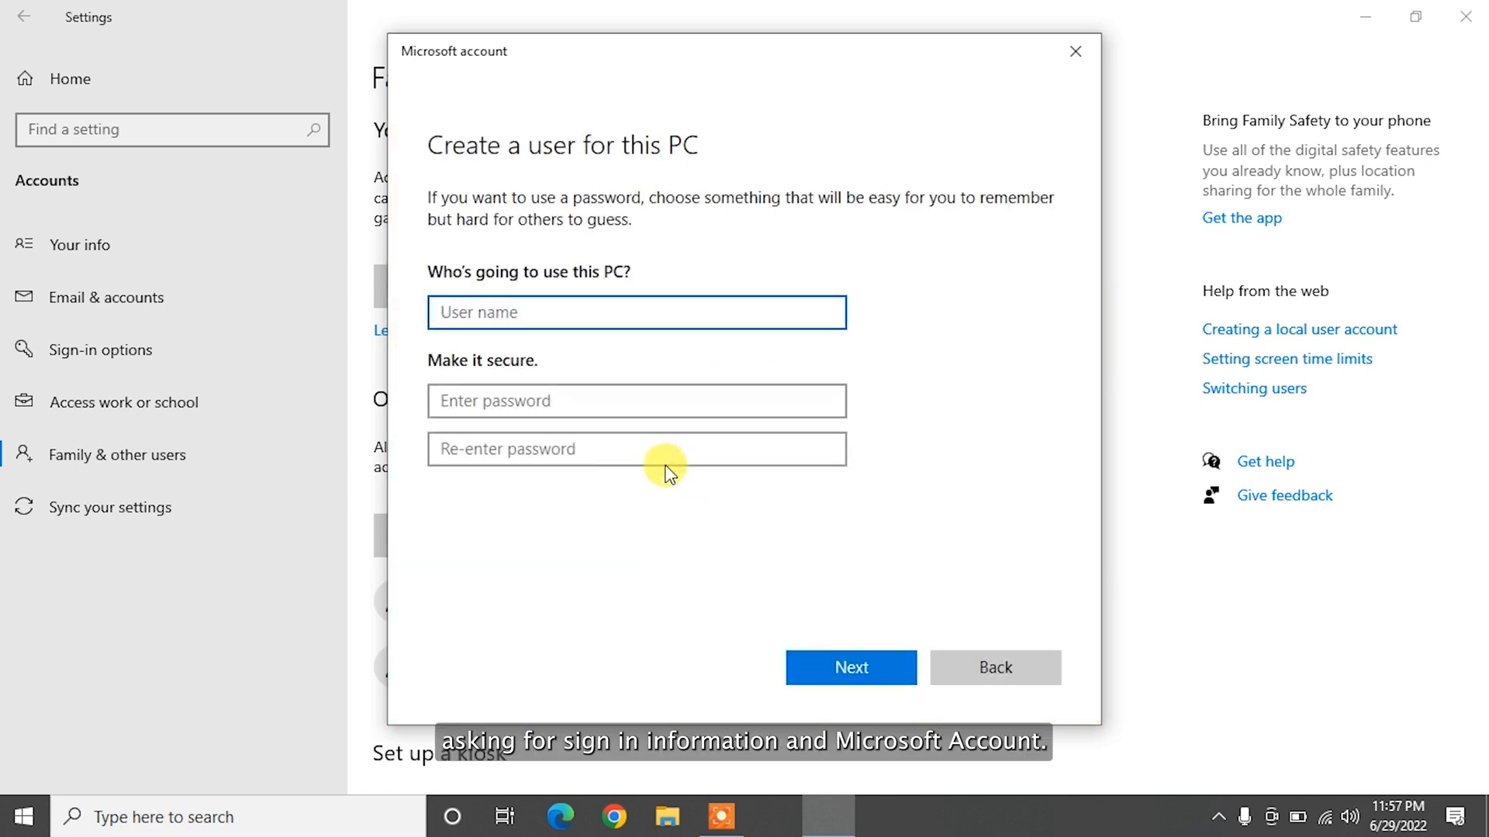
Enter Ghost as the username, leave the password blank, and create the account.
type("Ghos")
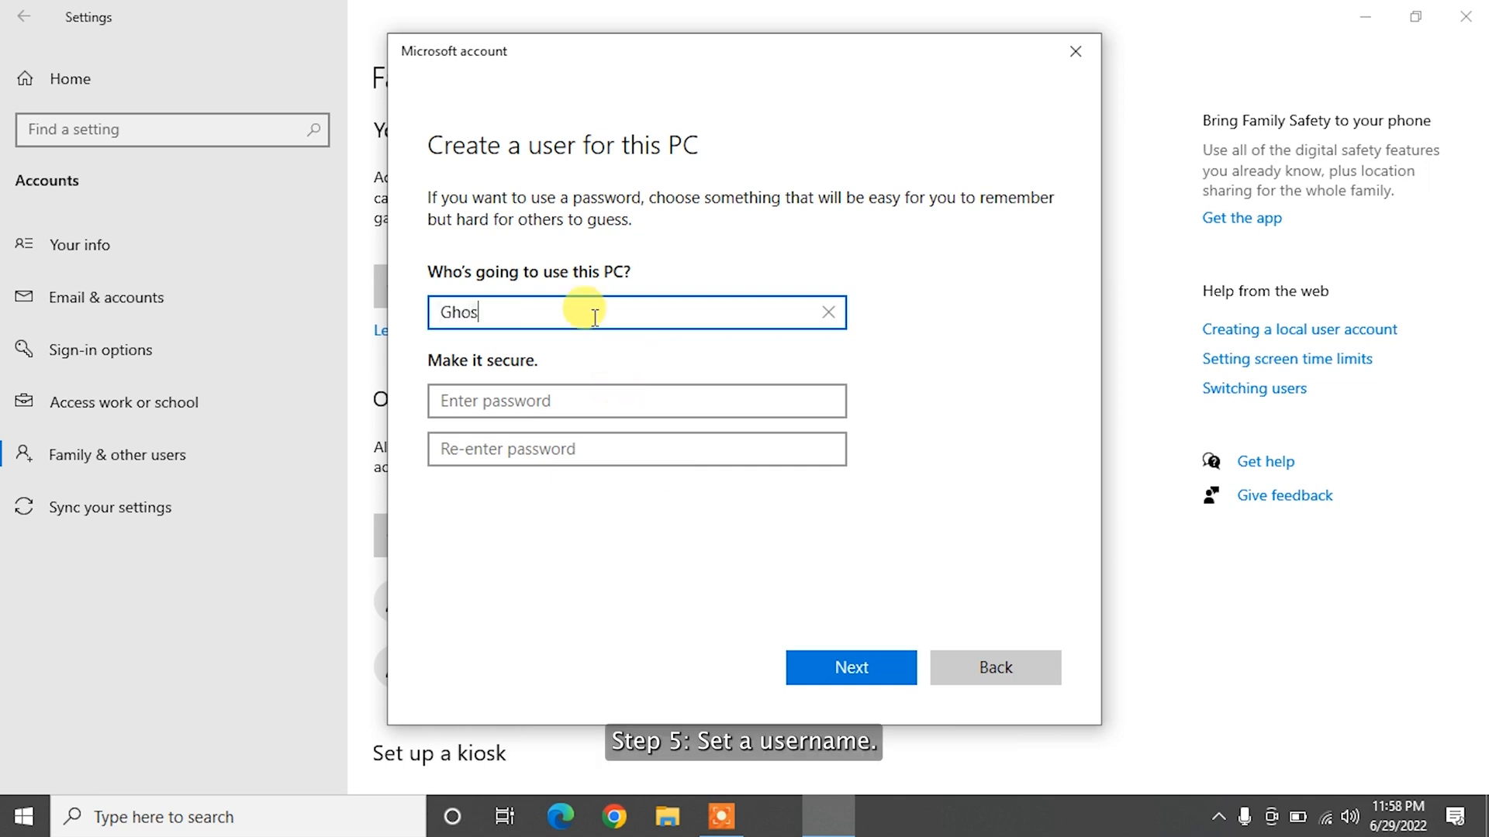
left_click(636, 401)
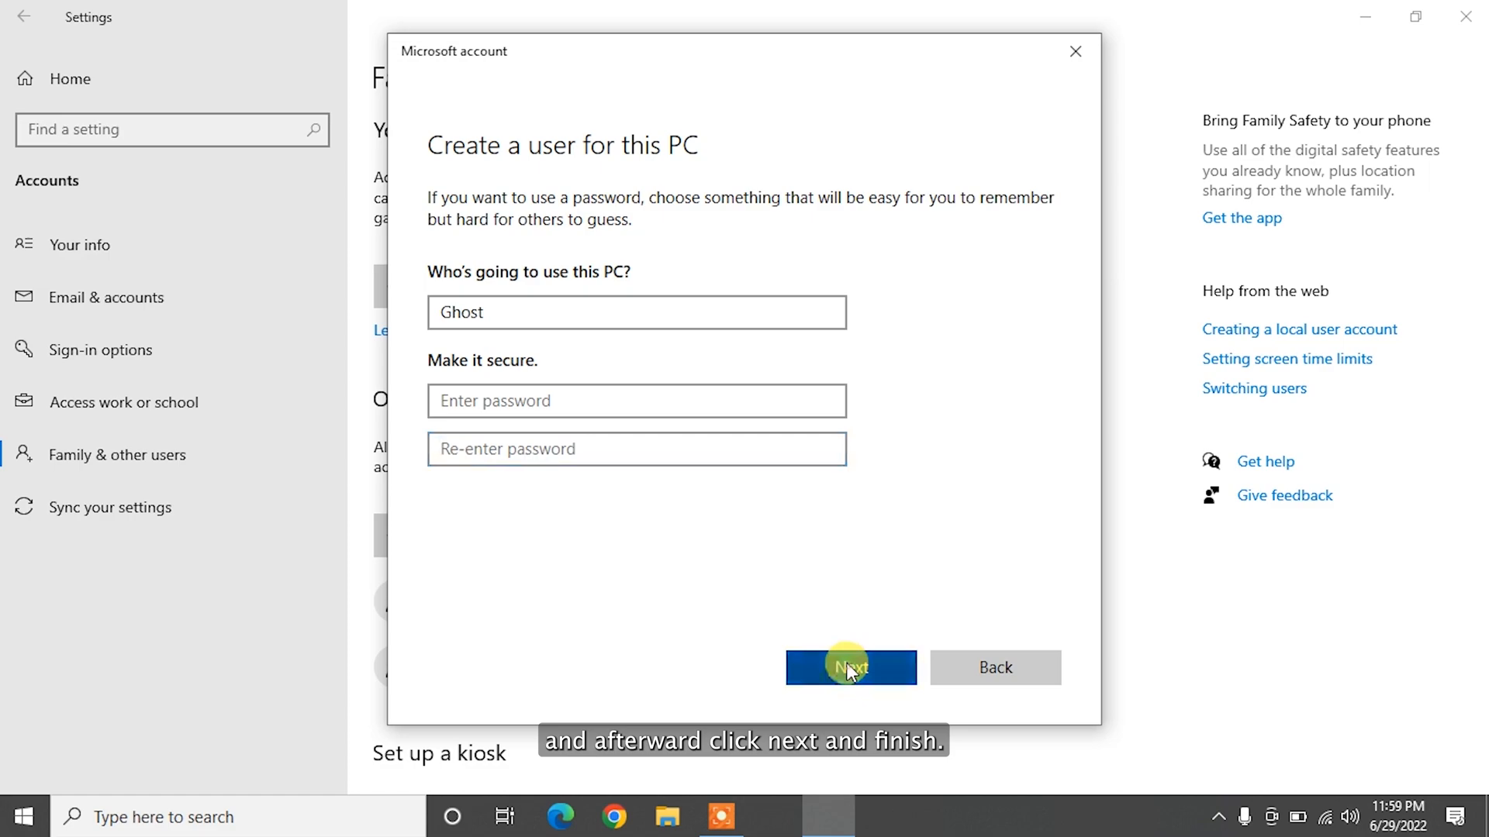
left_click(852, 668)
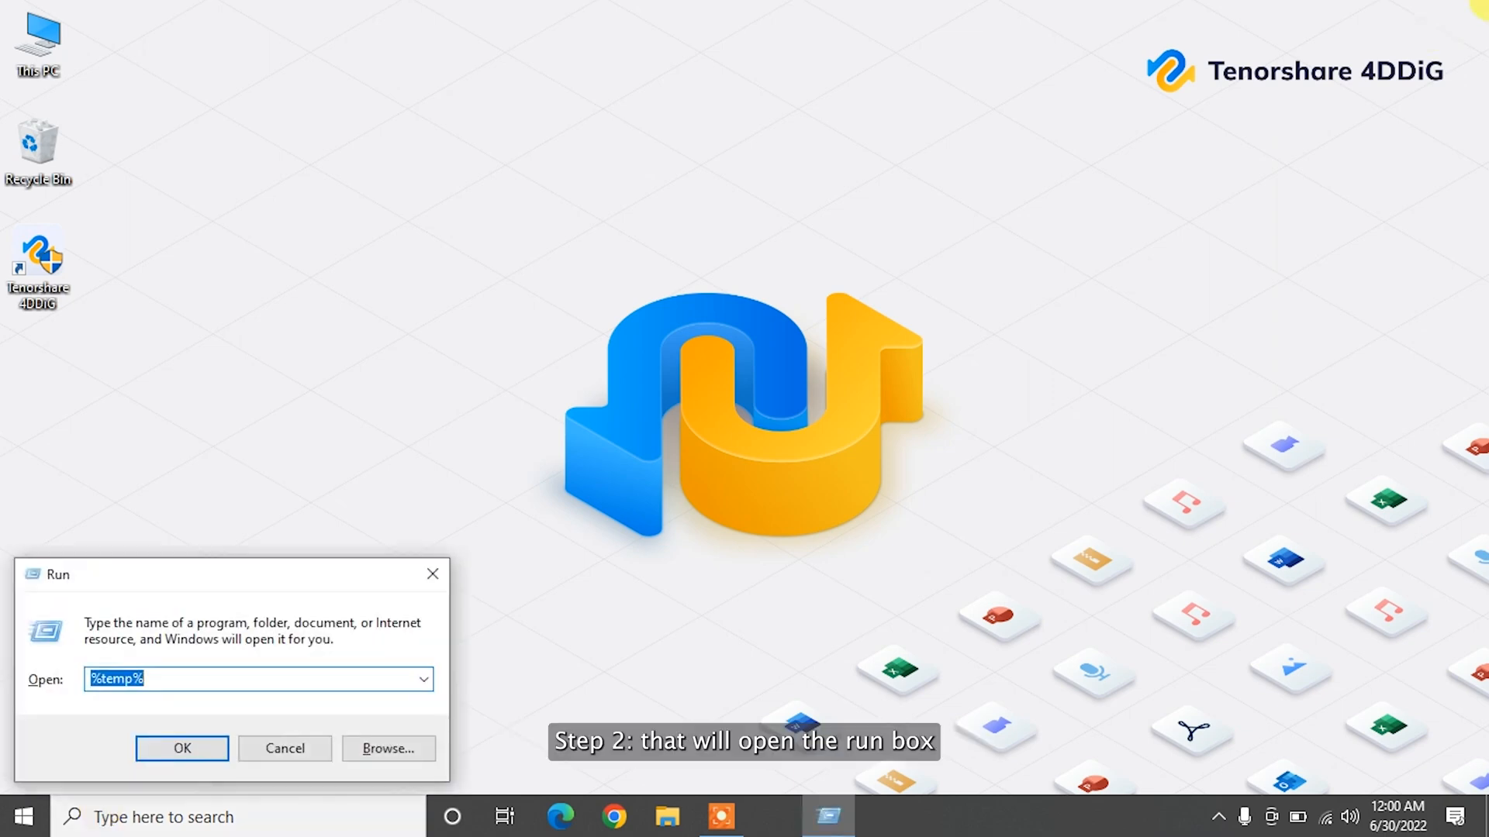
Run ms-settings: from the Run box to open Windows Settings.
type("m")
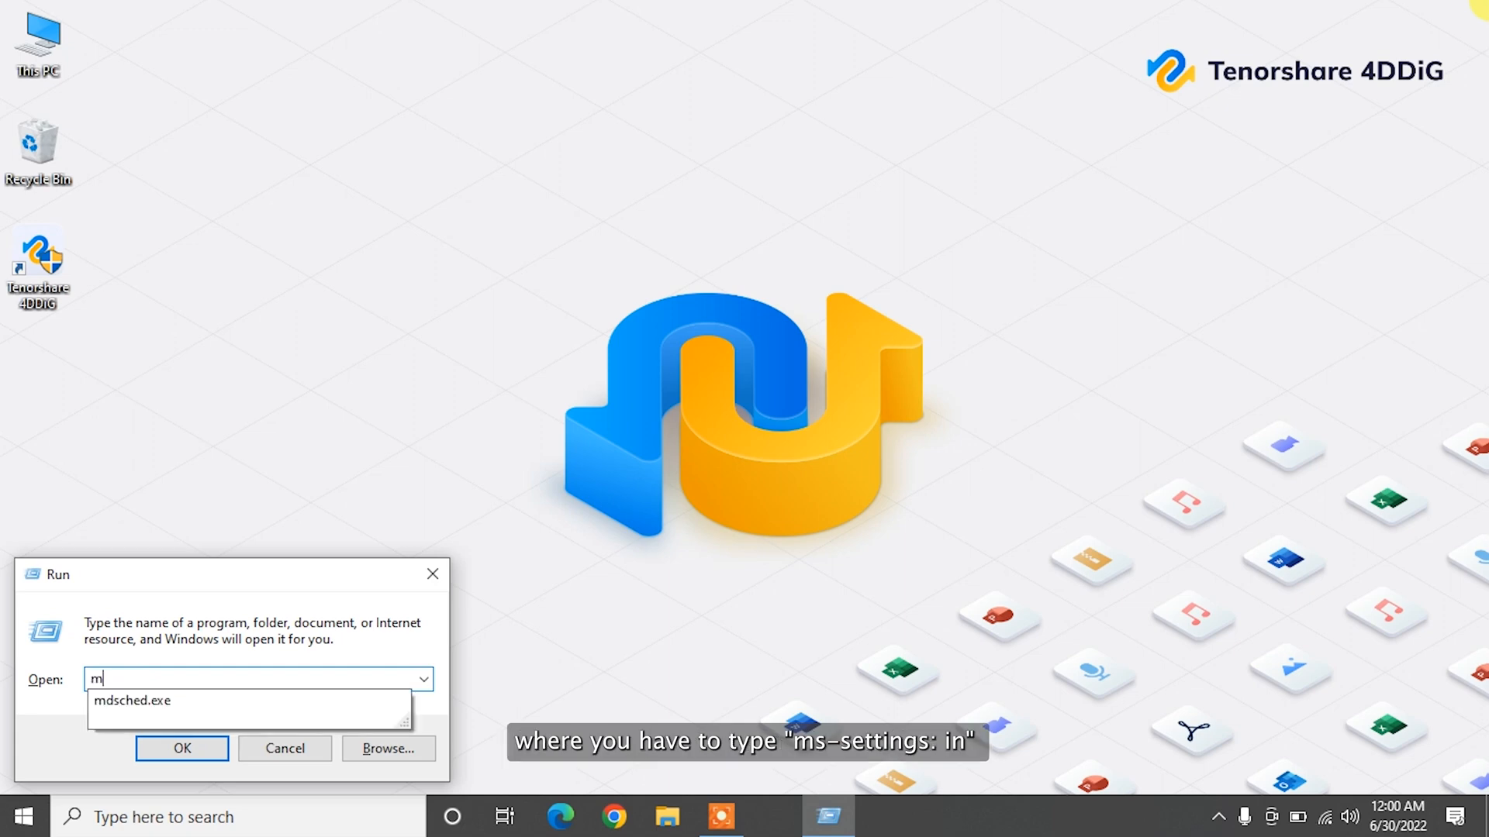
type("s-settings:")
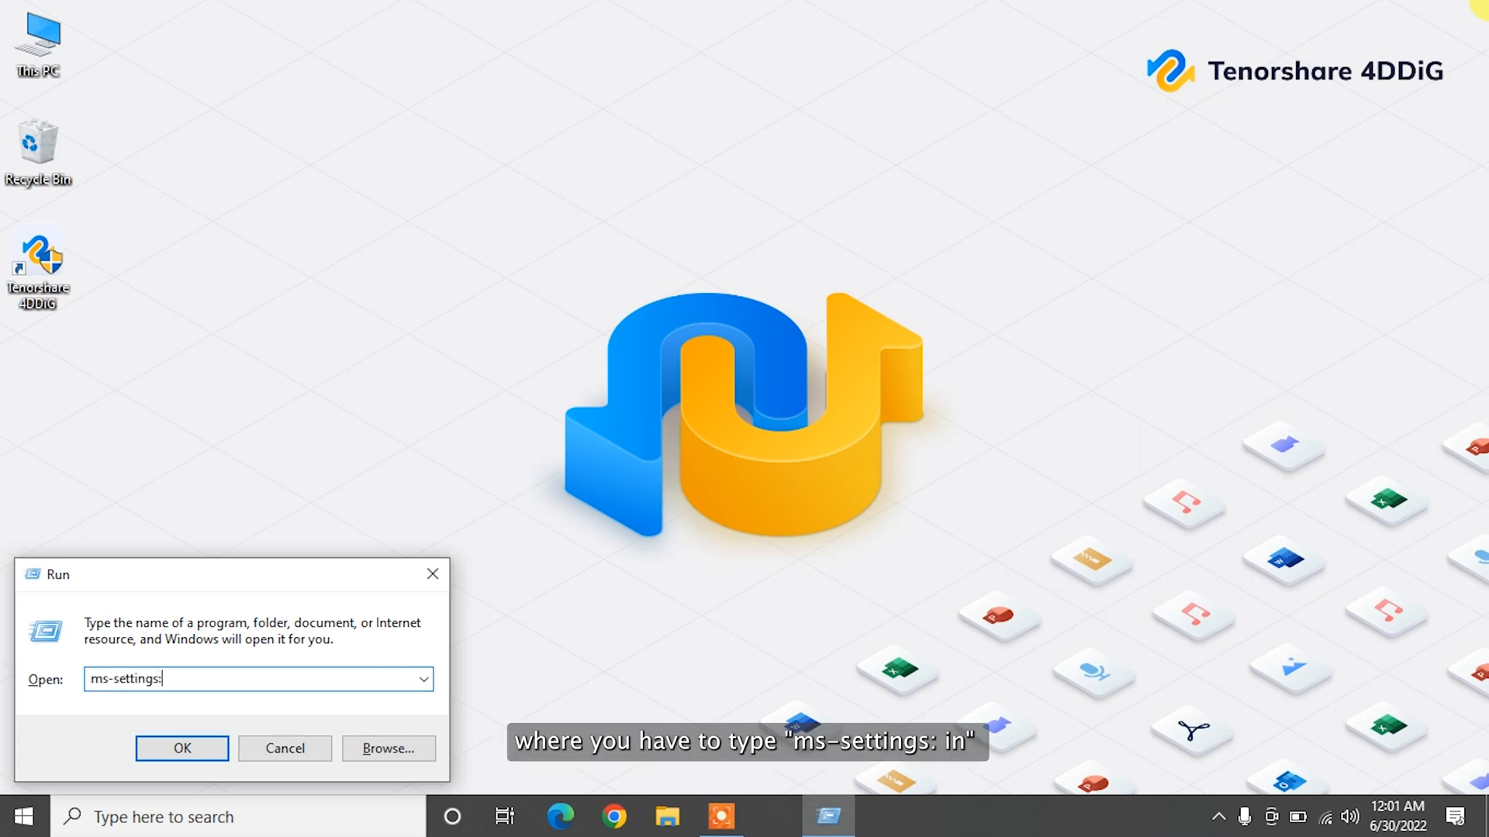
key("Enter")
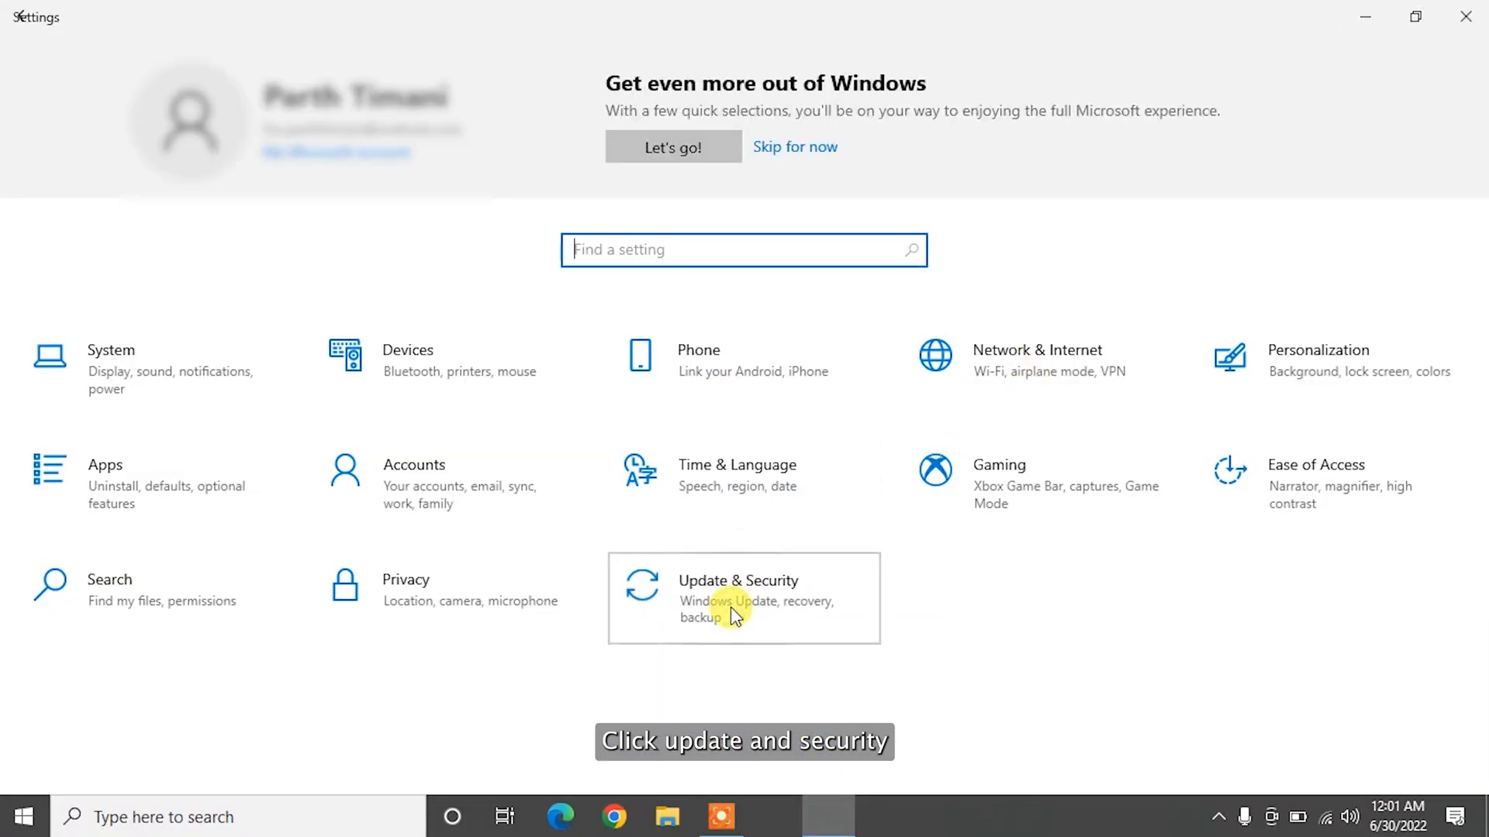
Go to Update & Security and check for Windows updates.
left_click(738, 608)
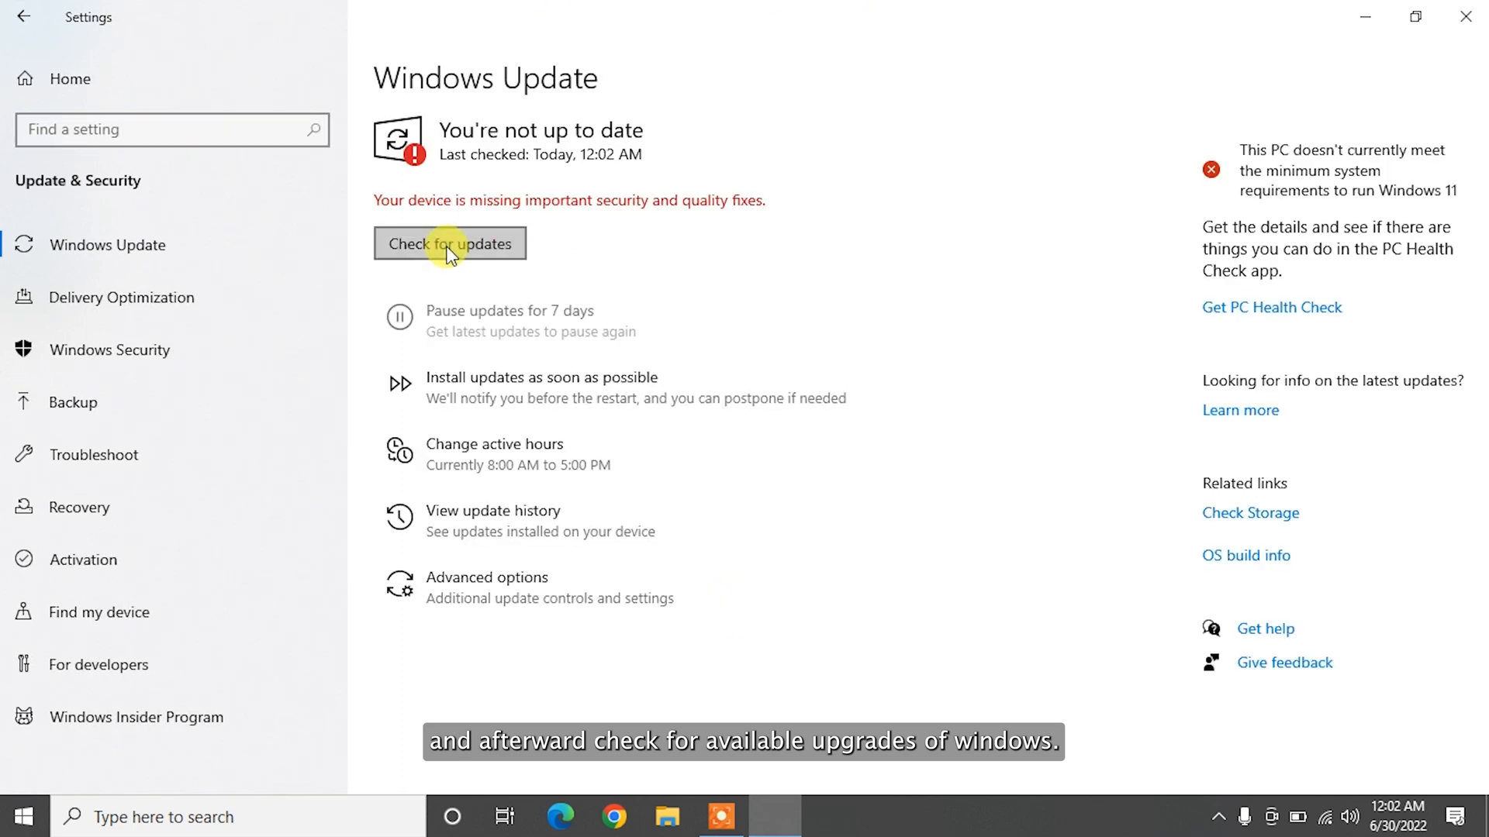
left_click(450, 243)
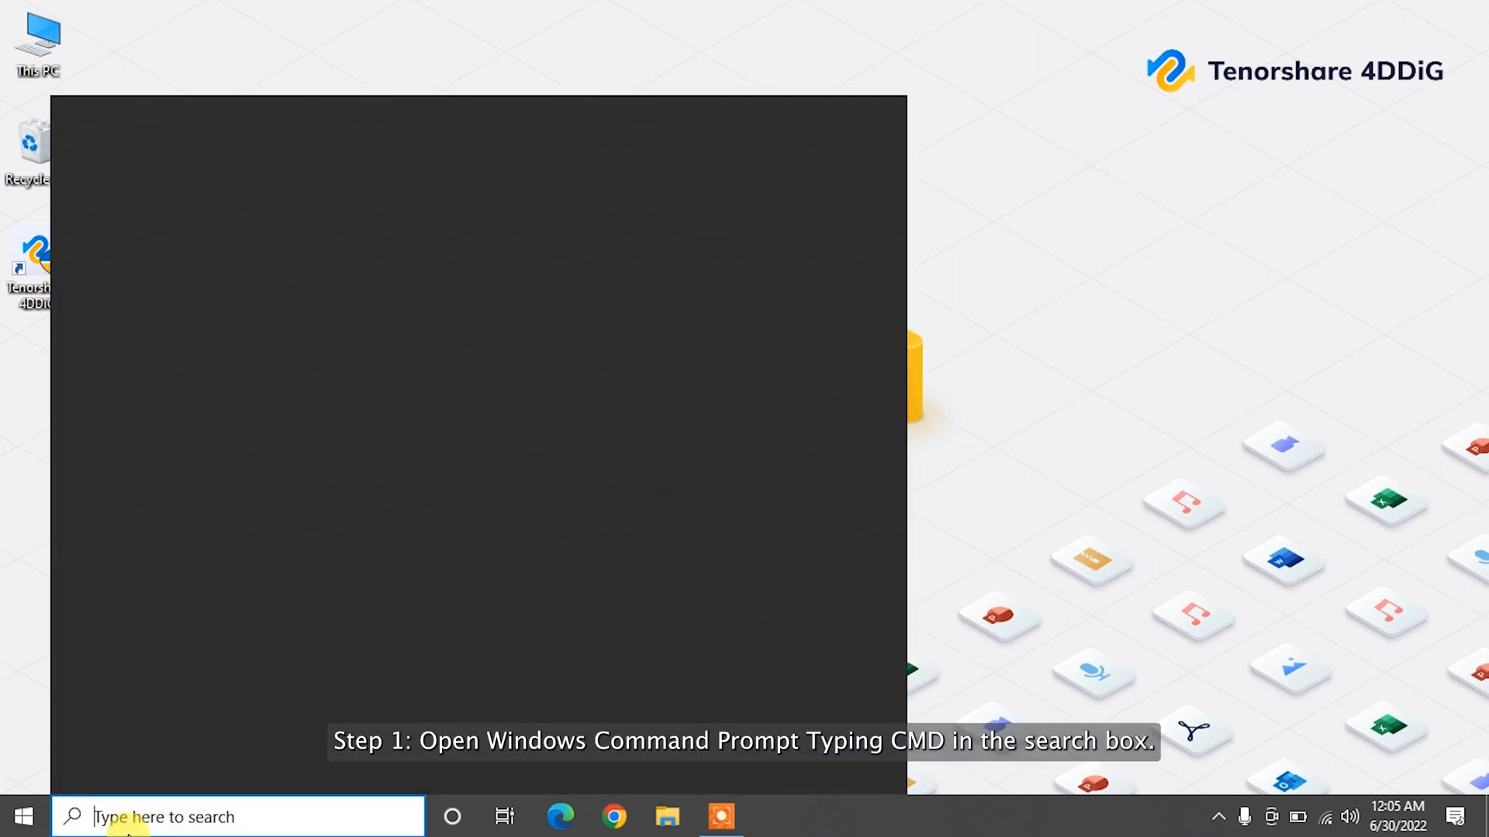
Open an administrator Command Prompt via cmd search and run sfc /scannow.
type("cmd")
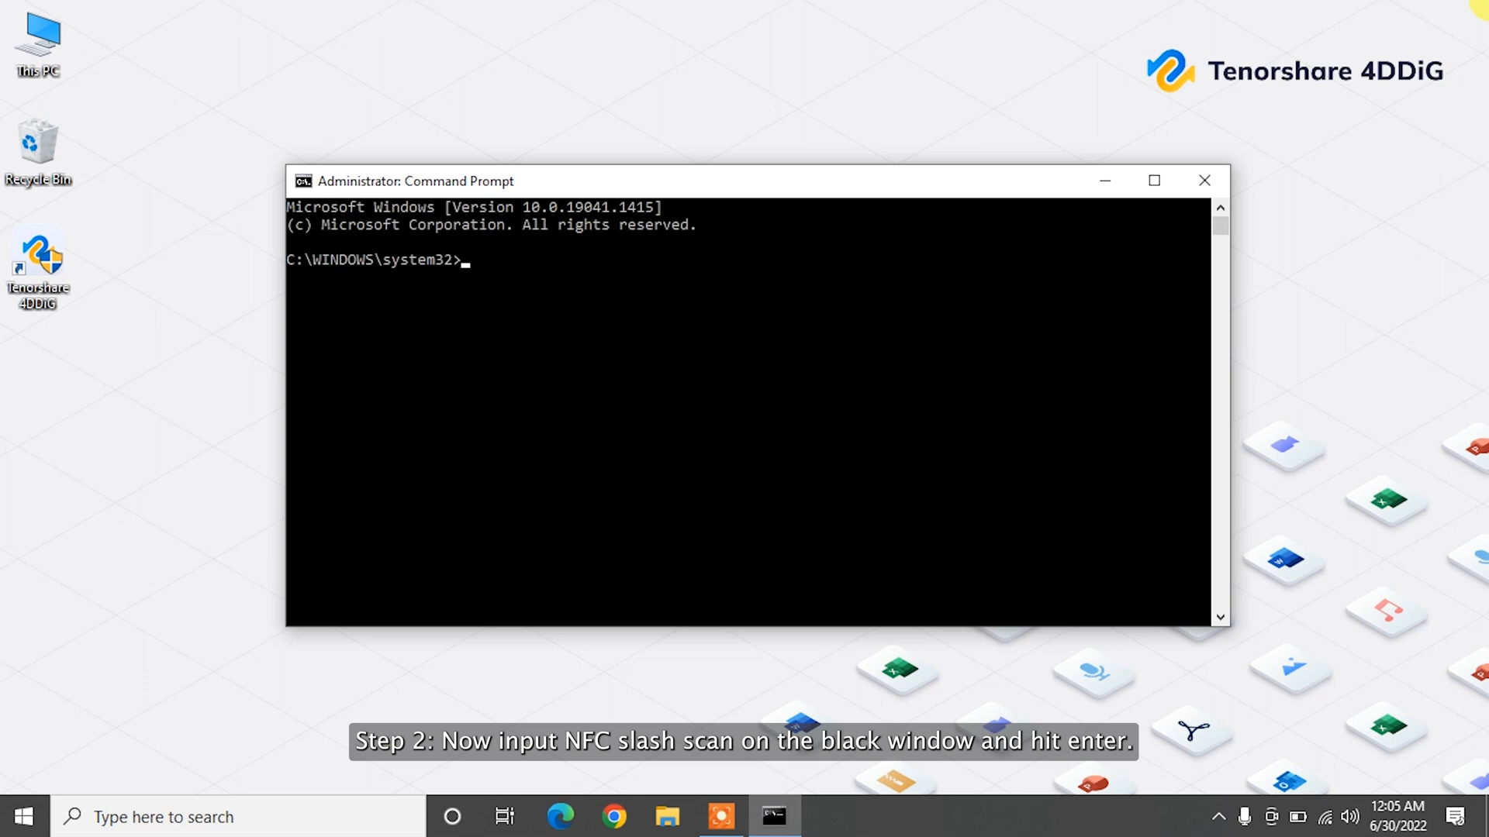
type("sfc /")
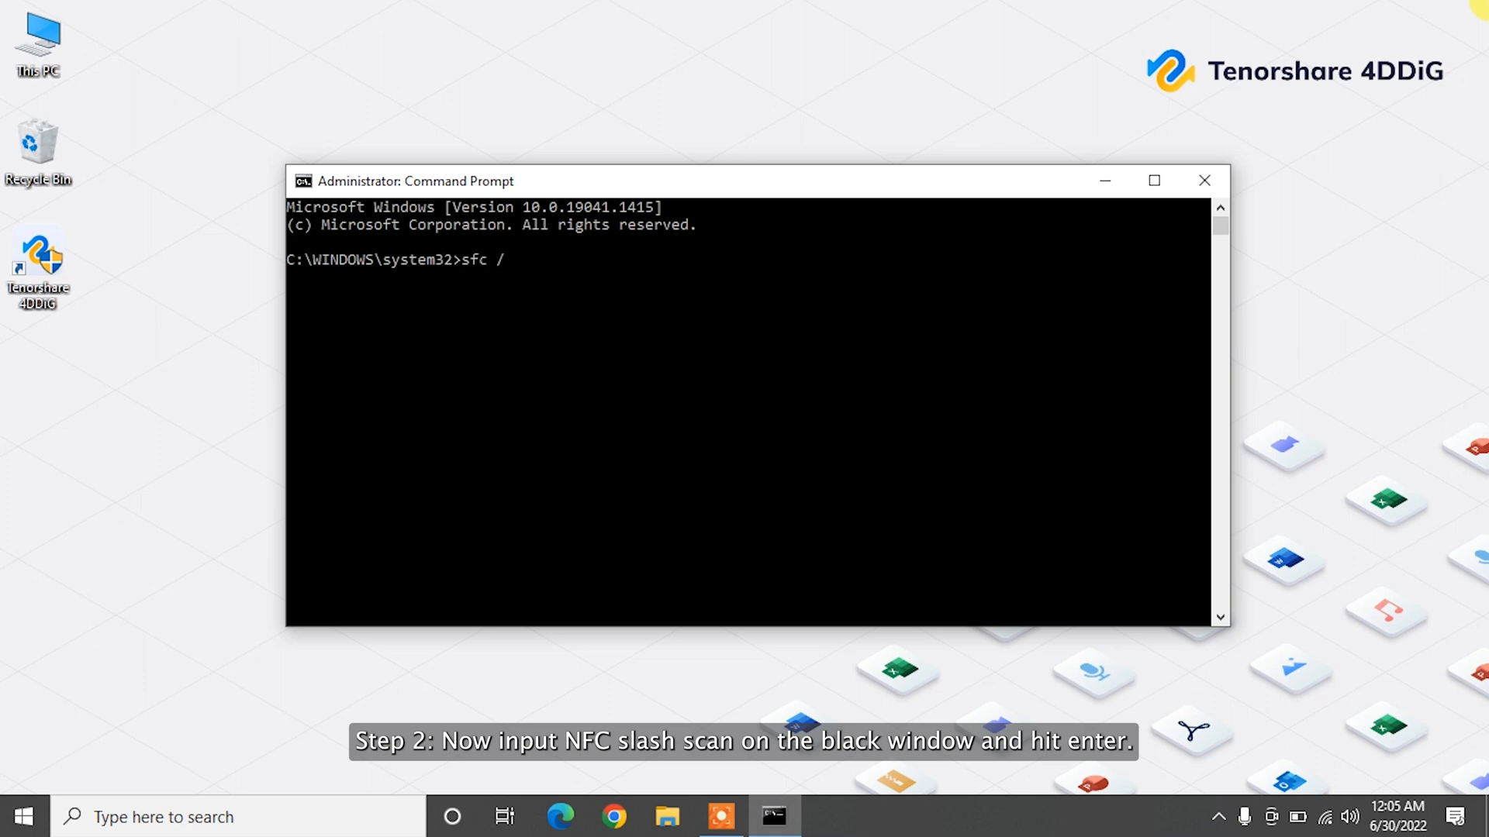
type("scannow")
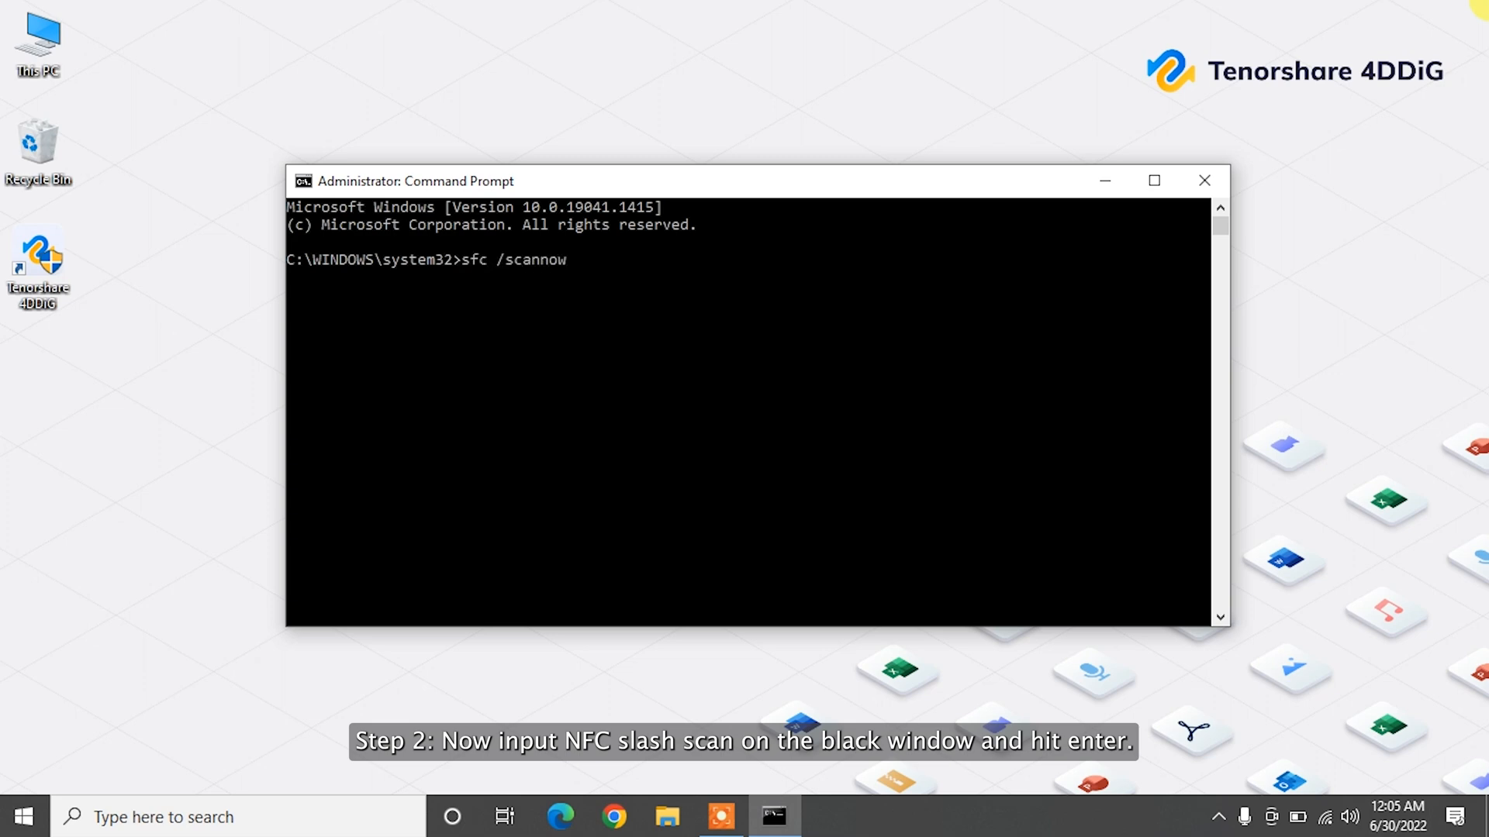
key("Enter")
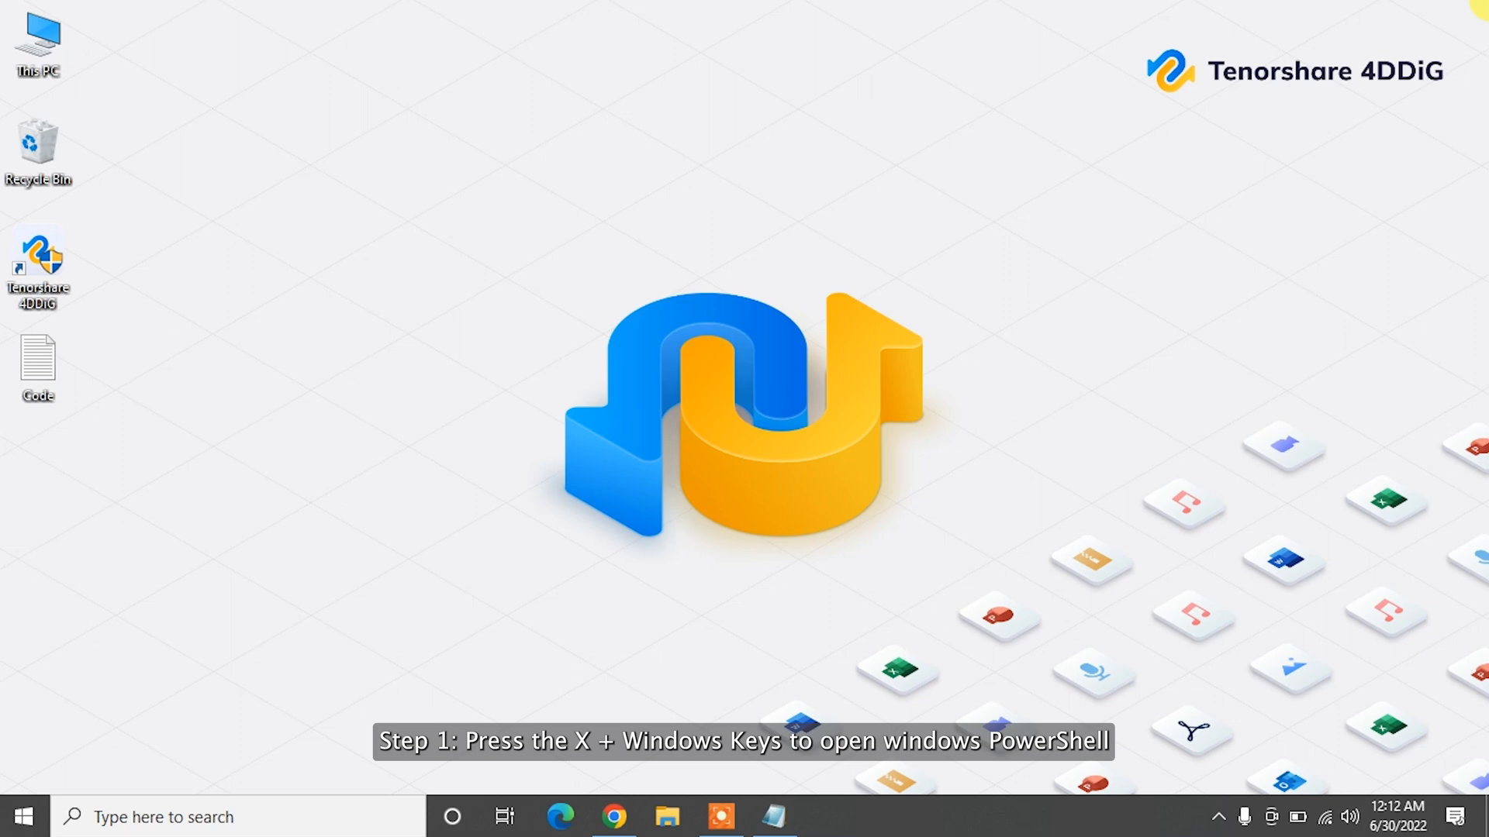
Re-register the ShellExperienceHost and Cortana packages in an admin PowerShell opened with Win+X.
key("Win+X")
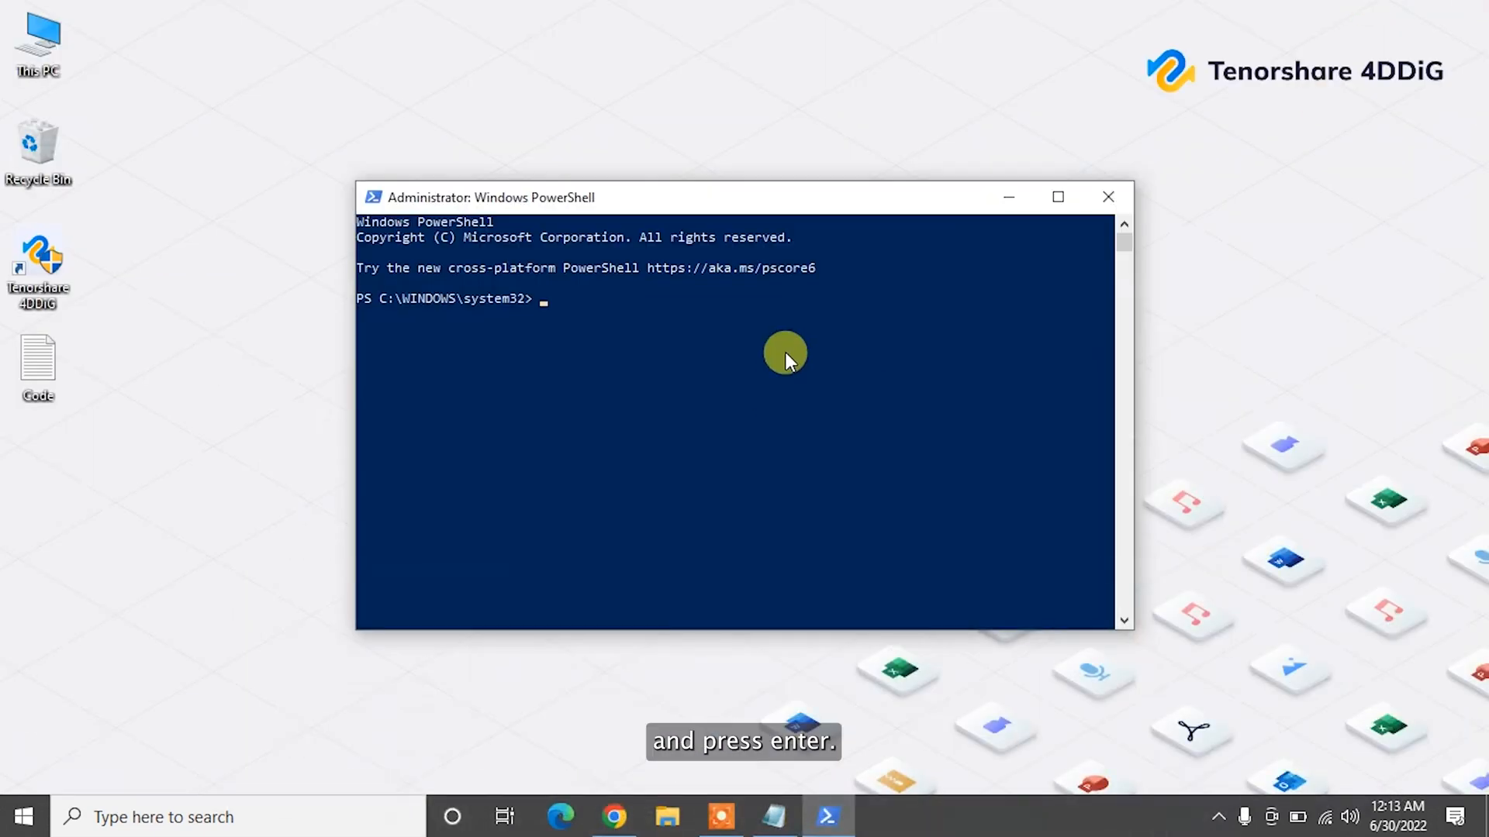
key("Enter")
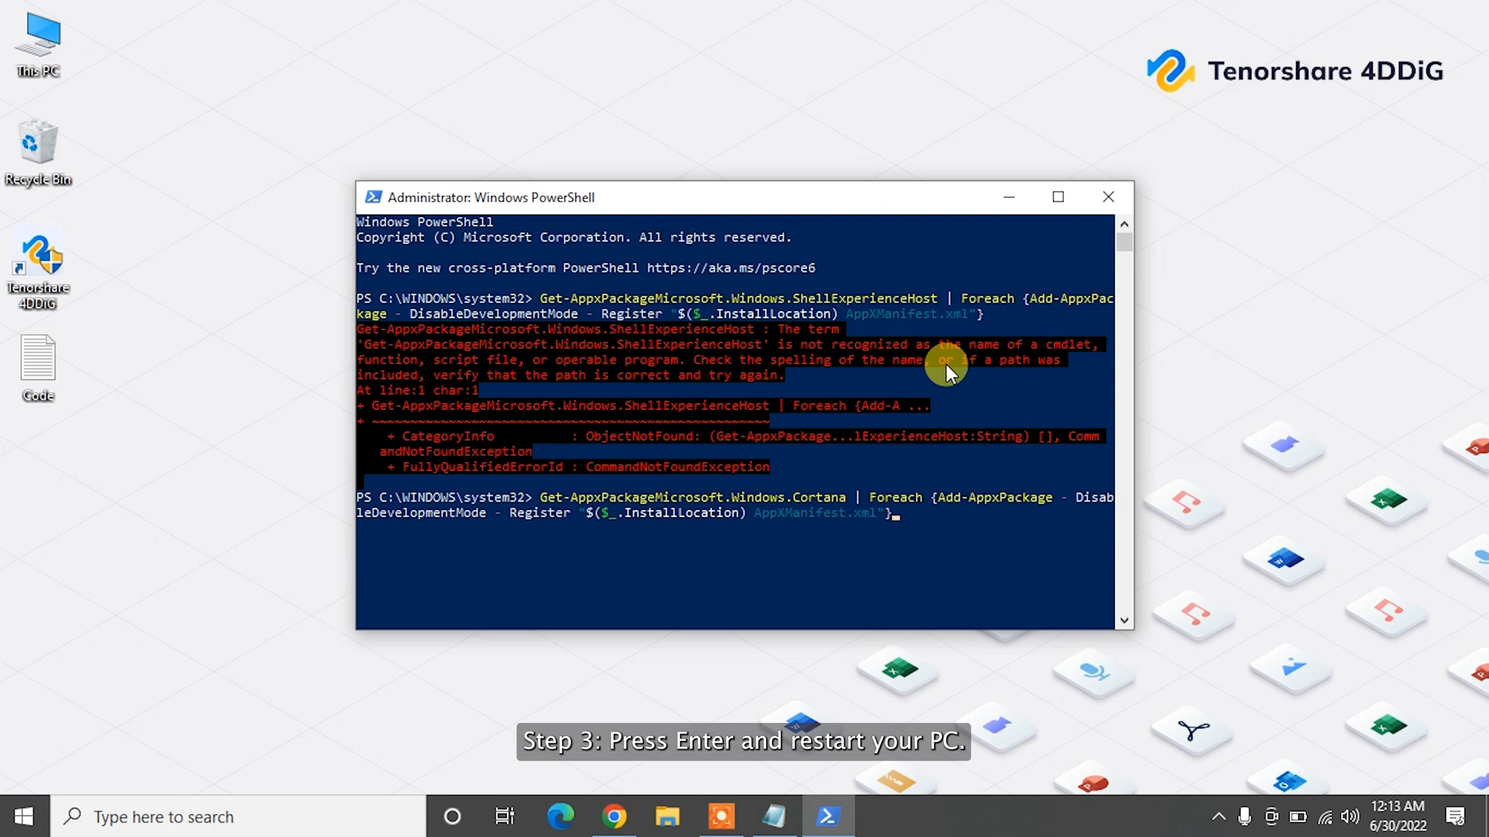
left_click(1108, 197)
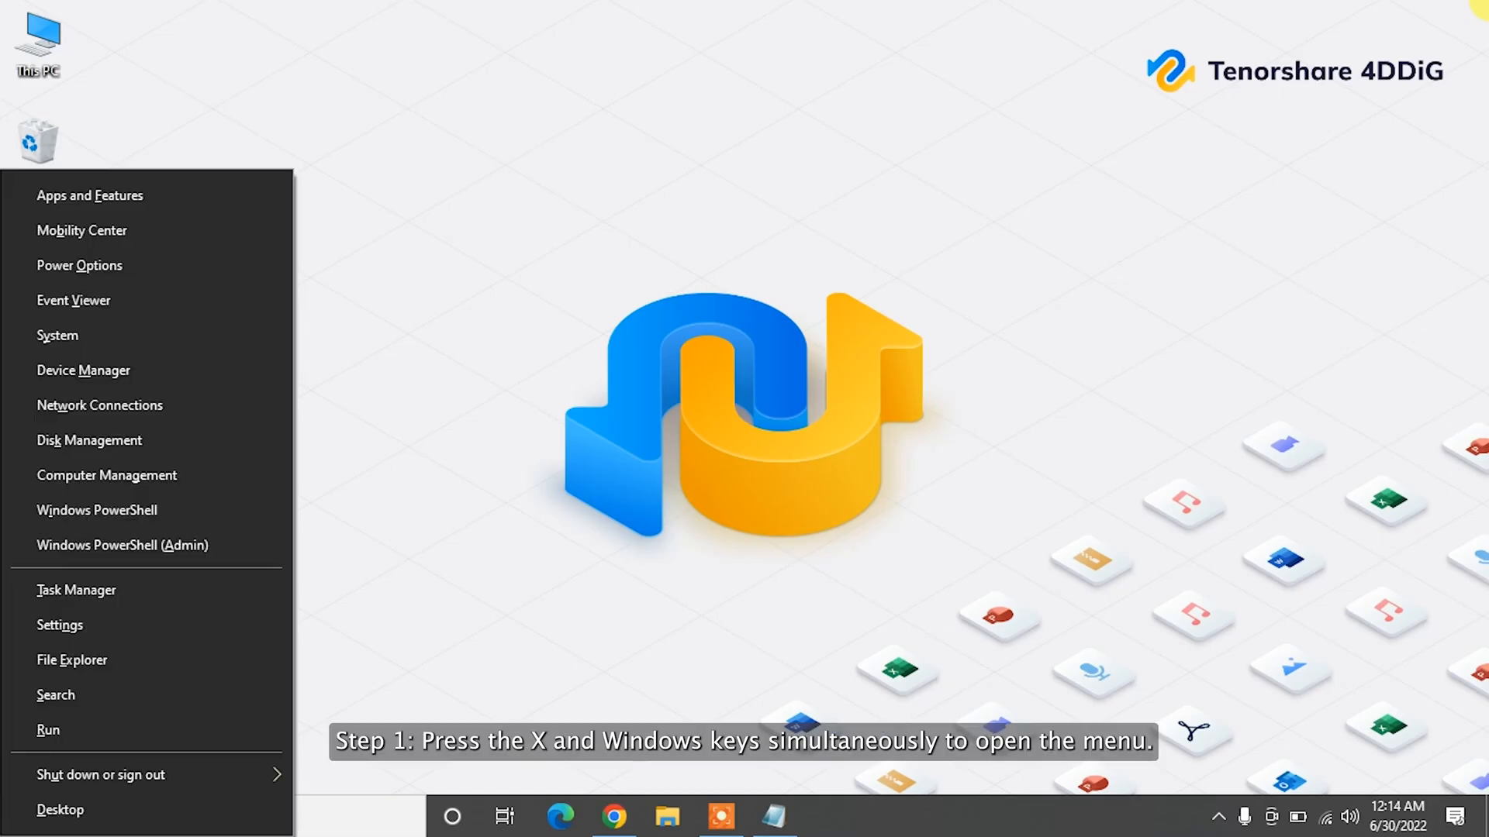
mouse_move(174, 591)
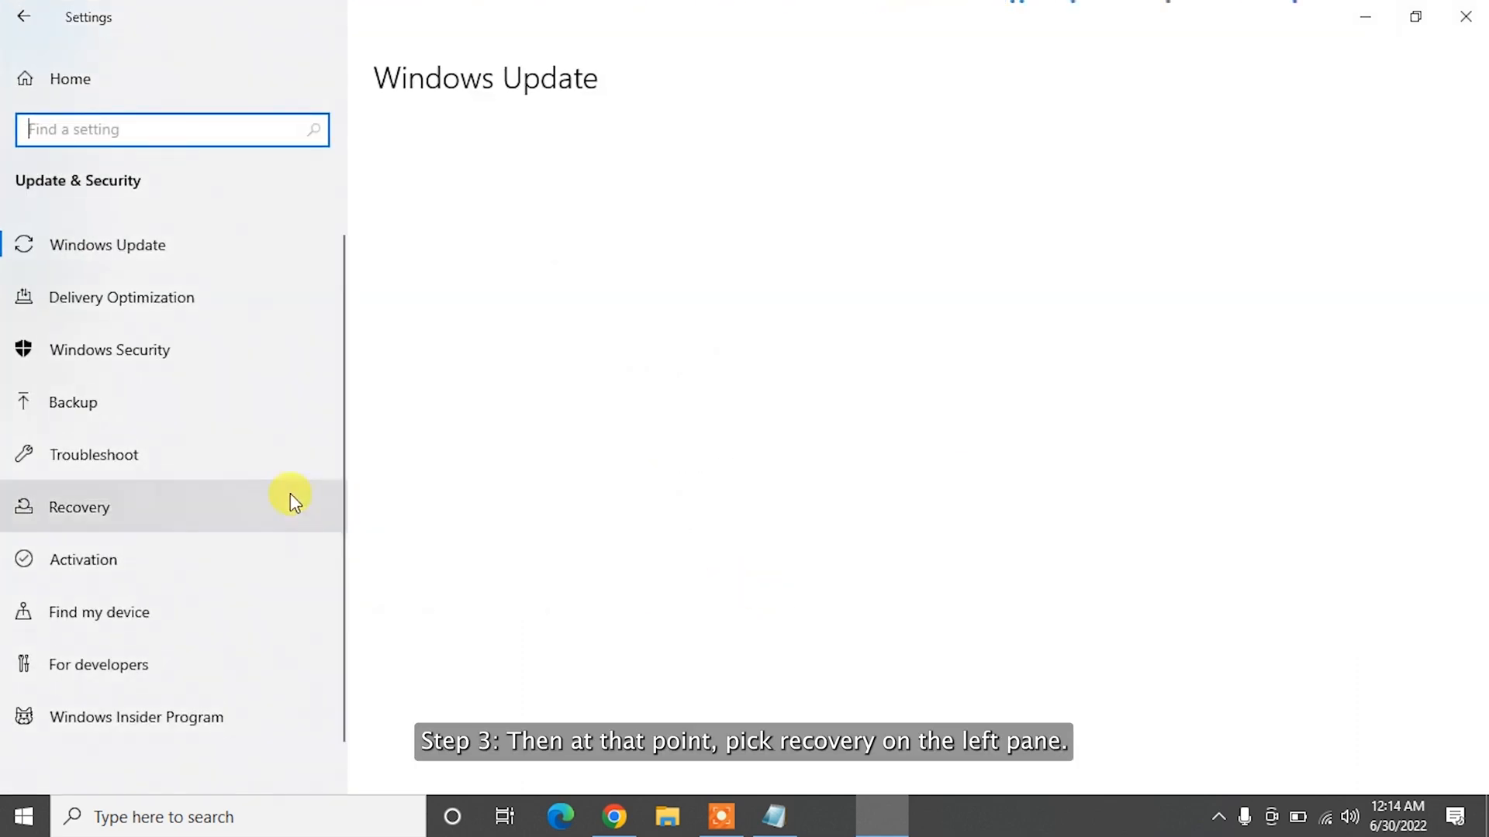
In Recovery, start Reset this PC and choose Keep my files.
left_click(79, 507)
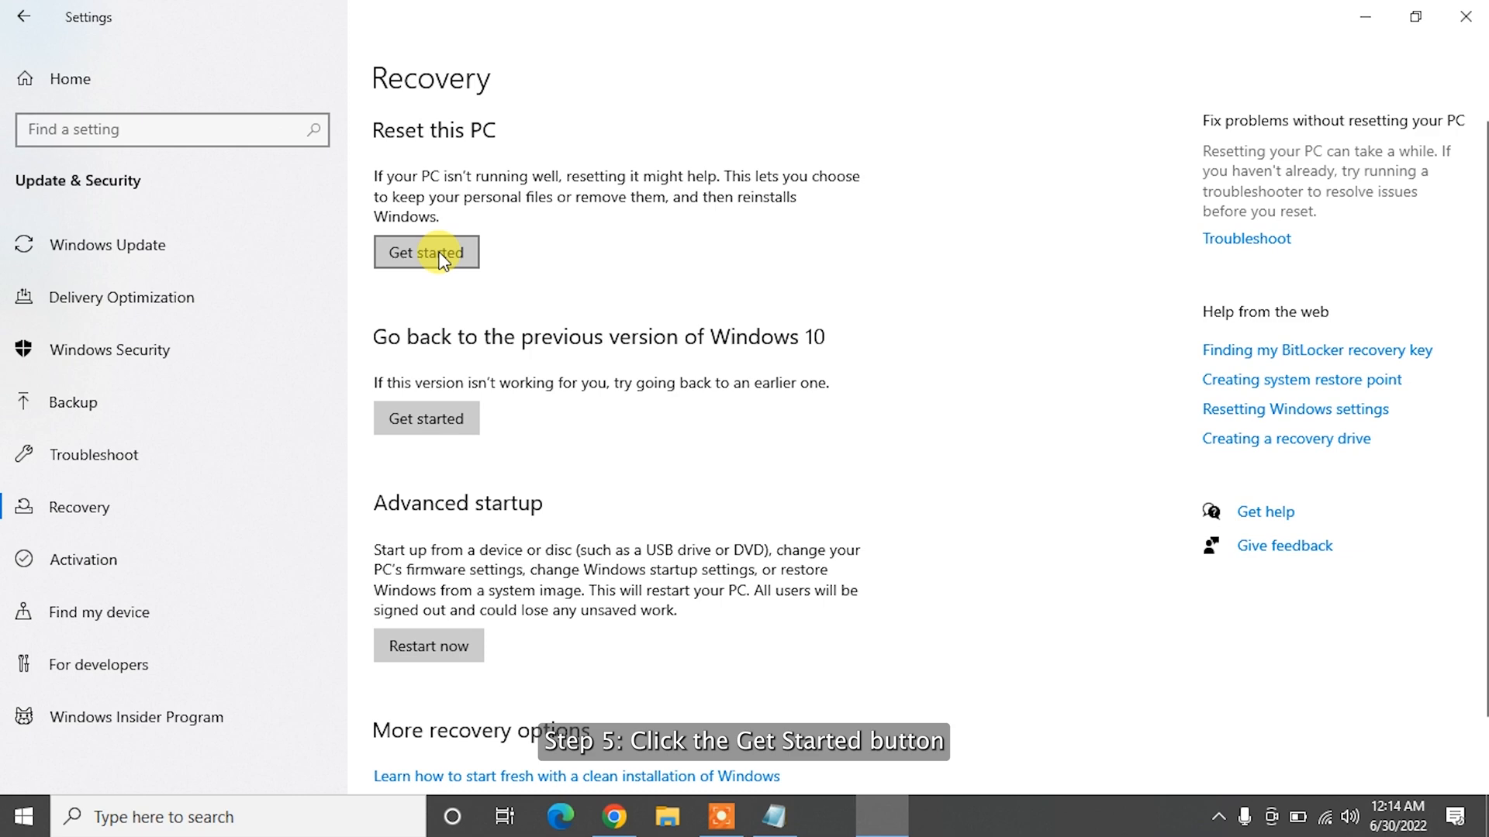
left_click(426, 252)
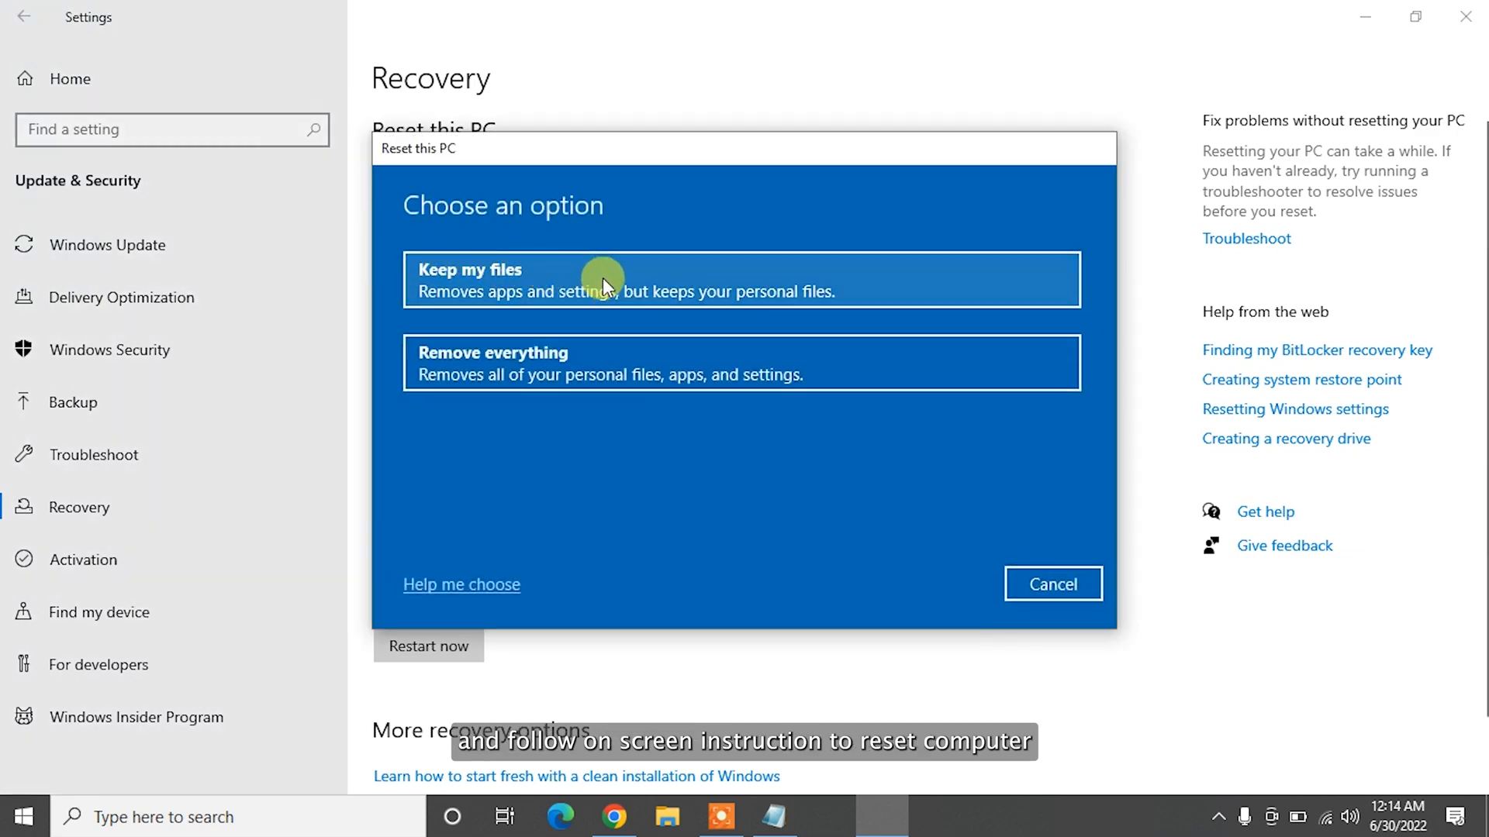
mouse_move(663, 286)
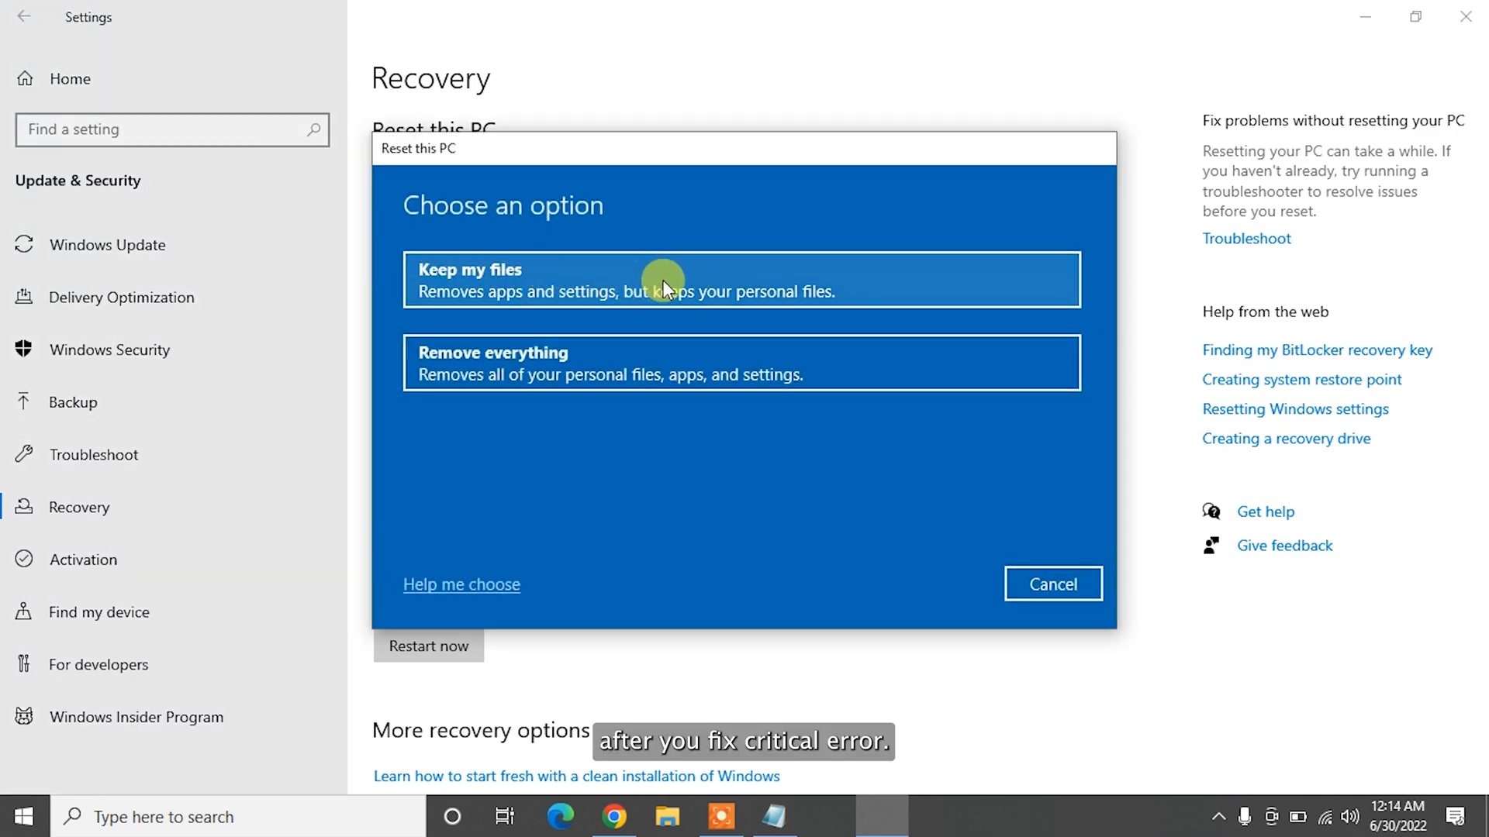
left_click(664, 280)
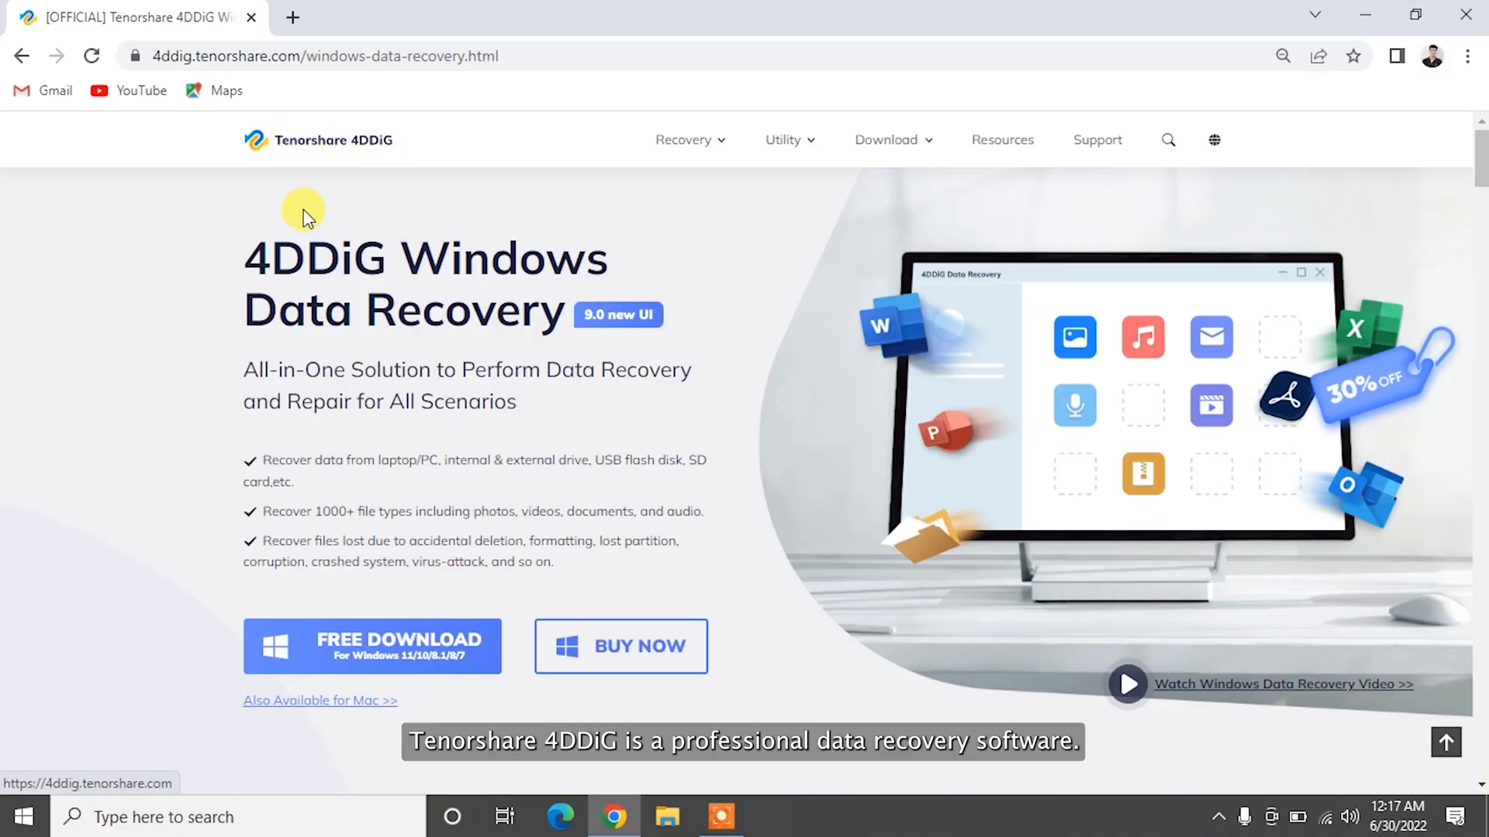
Highlight the 4DDiG Windows Data Recovery title, scroll to How to Use, and launch 4DDiG.
left_click_drag(304, 214, 138, 427)
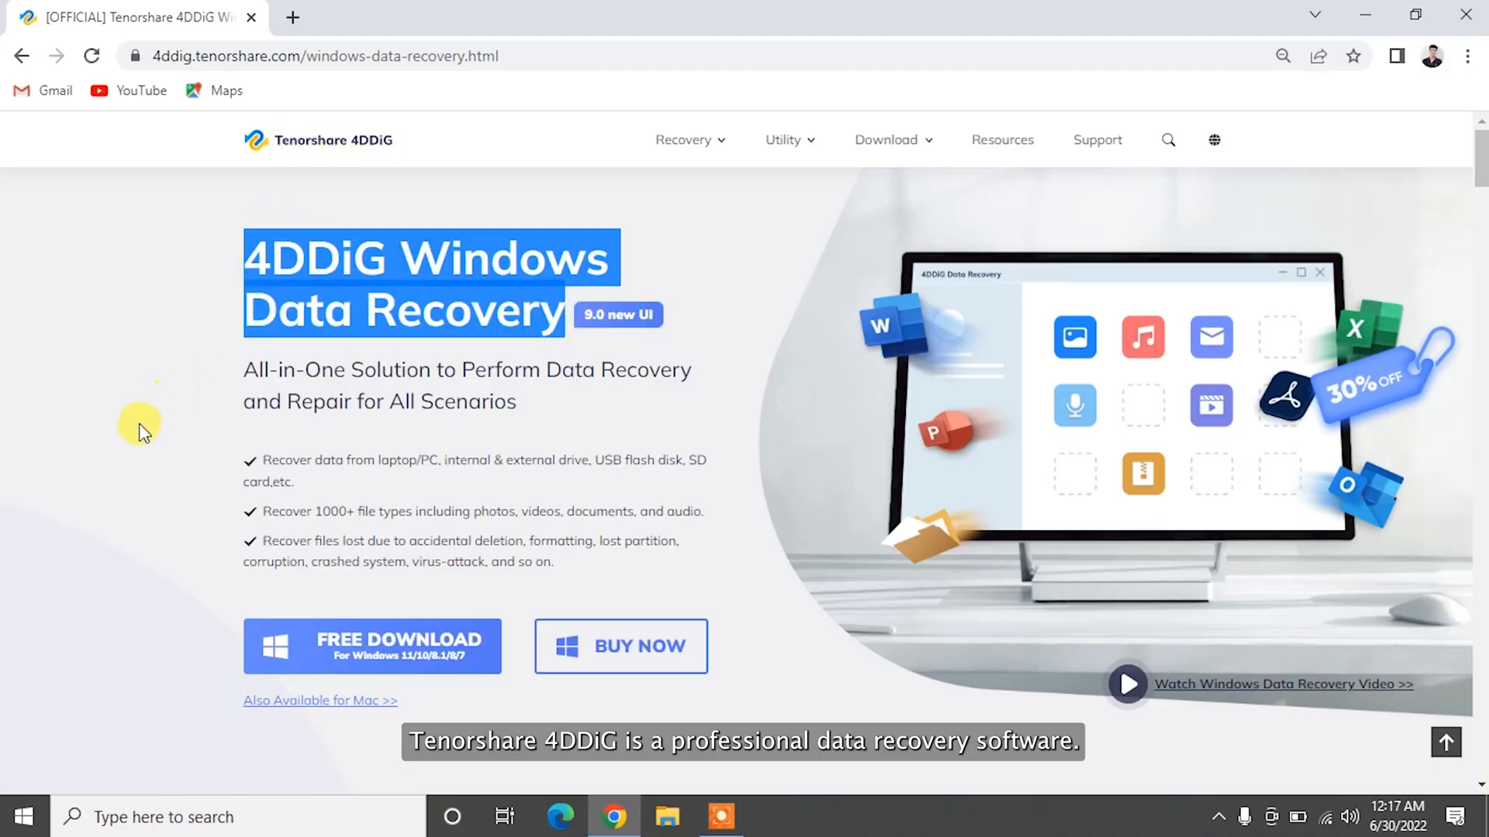
scroll("down", 3)
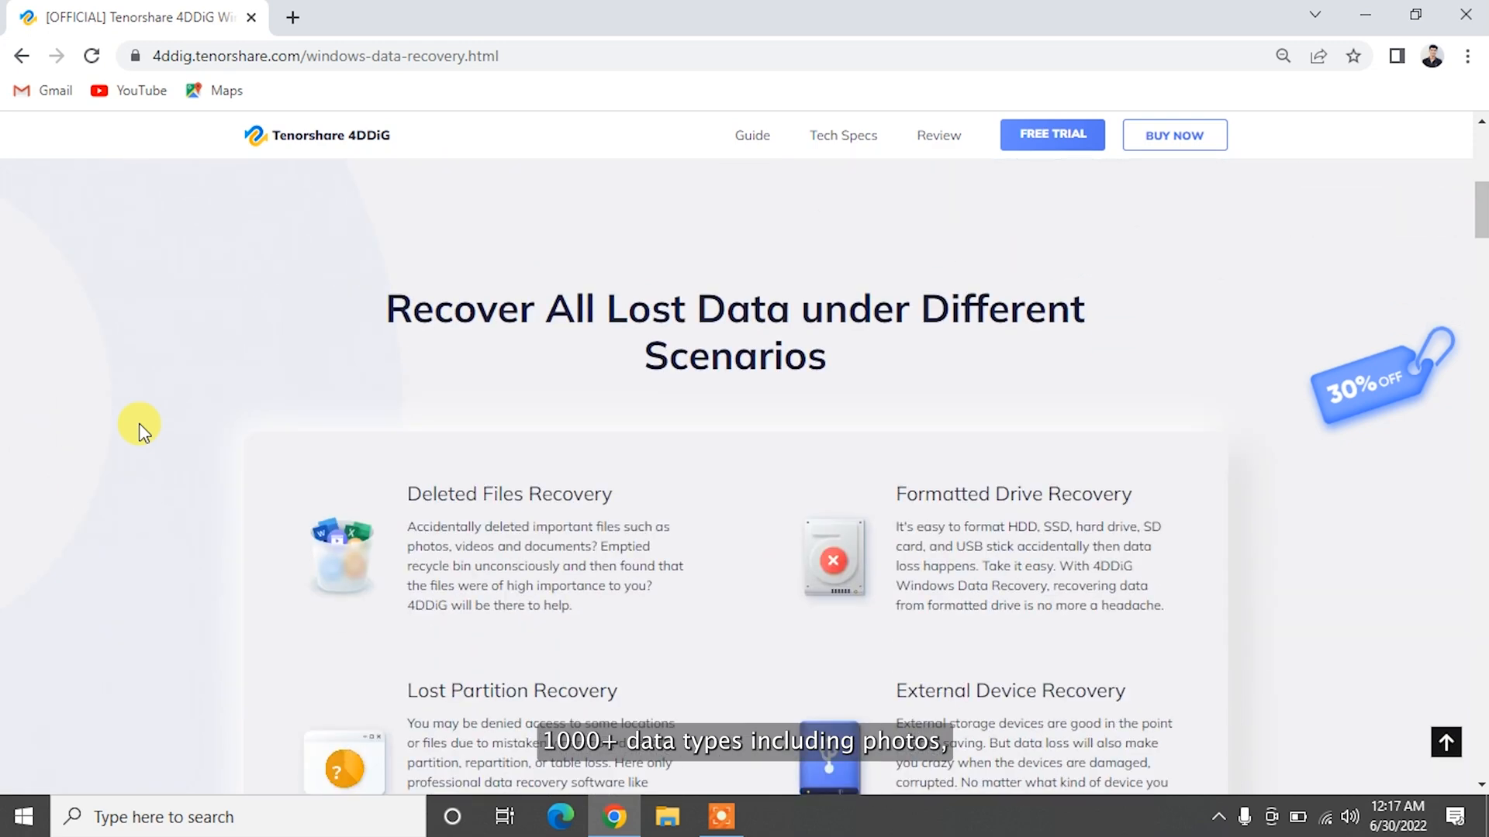
scroll("down", 3)
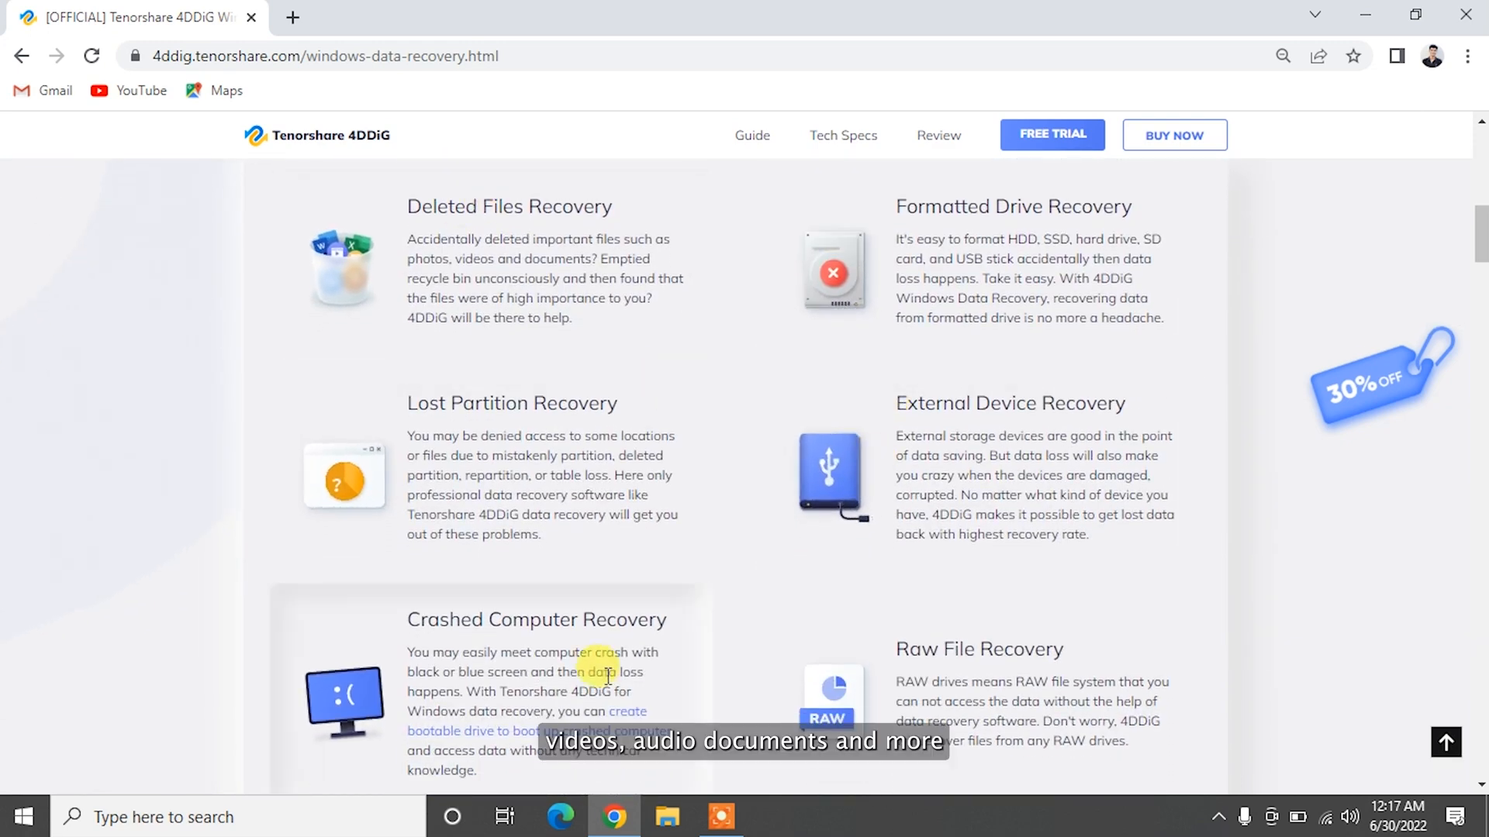
scroll("down", 3)
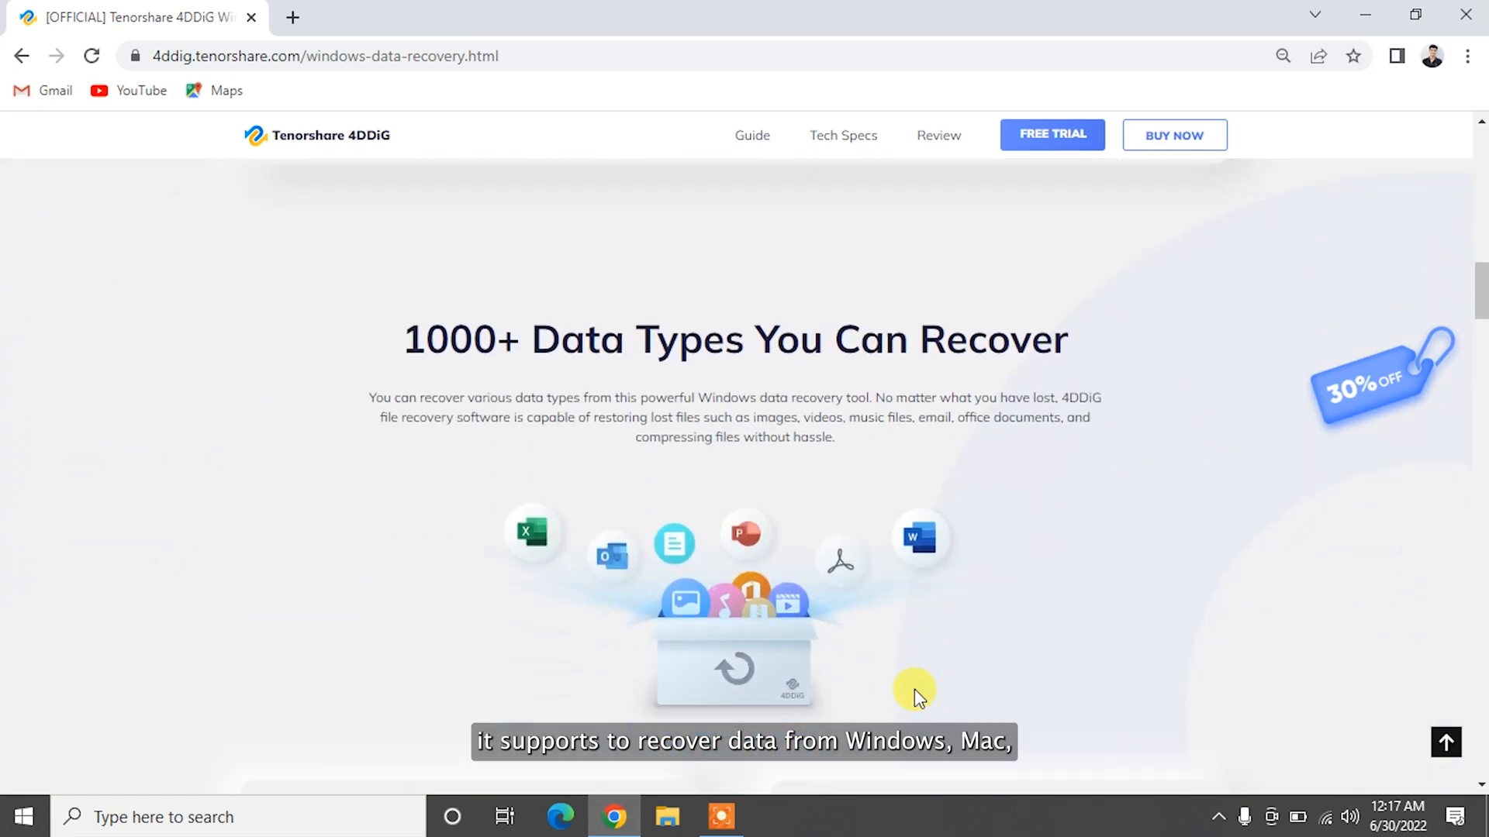
scroll("down", 3)
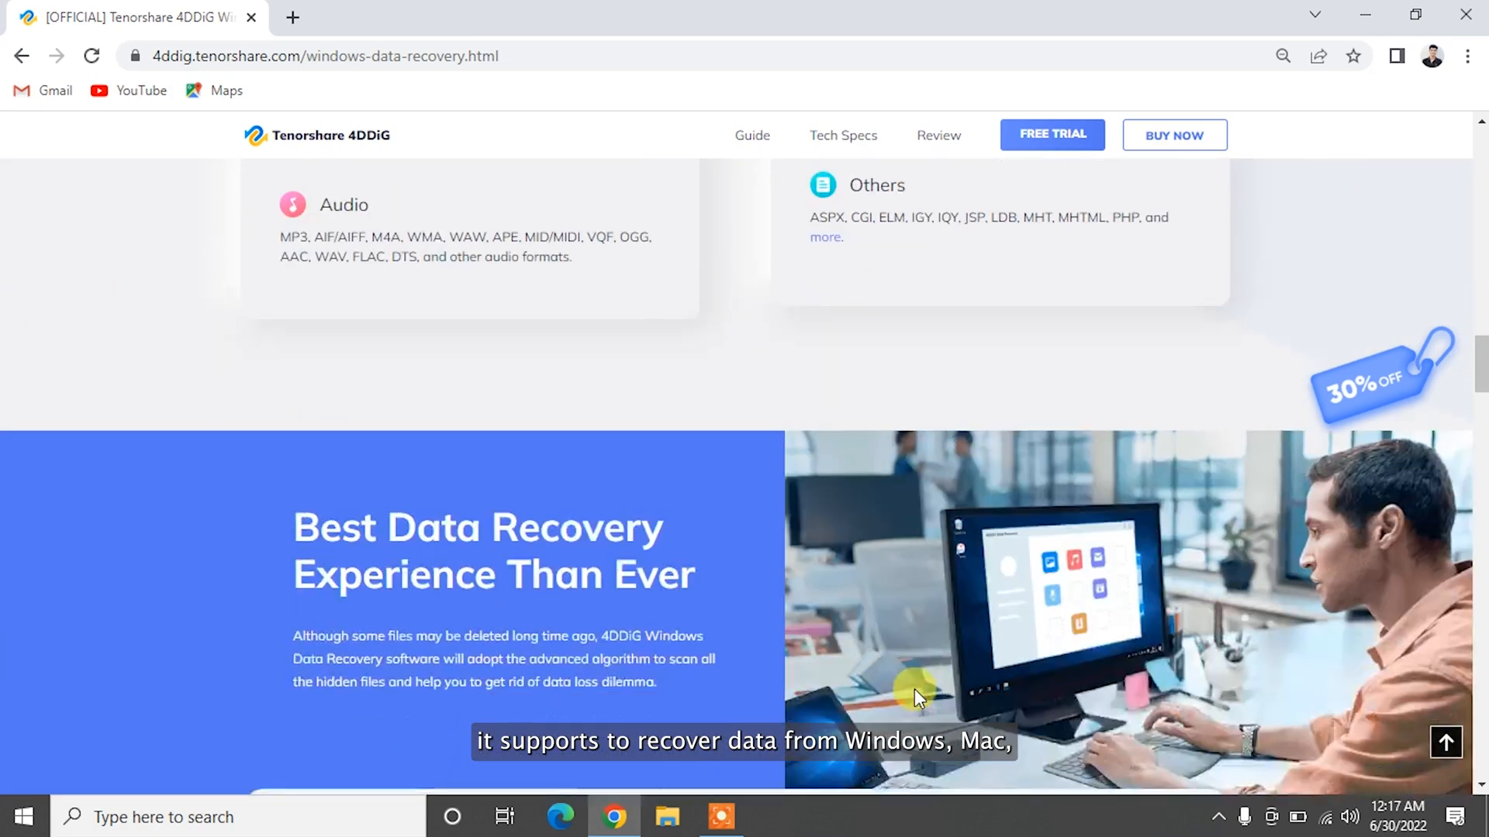
scroll("down", 3)
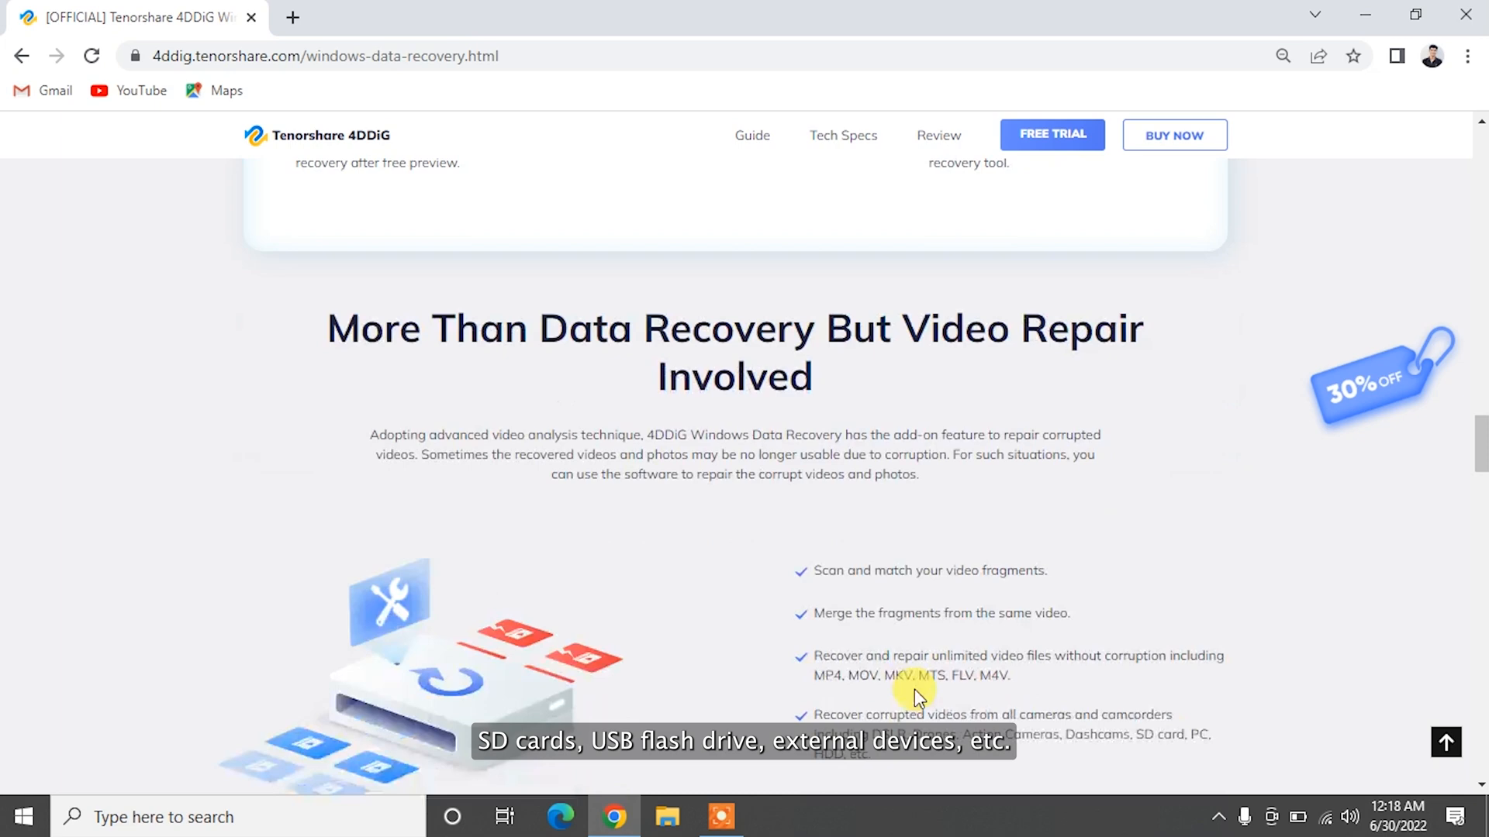
scroll("down", 3)
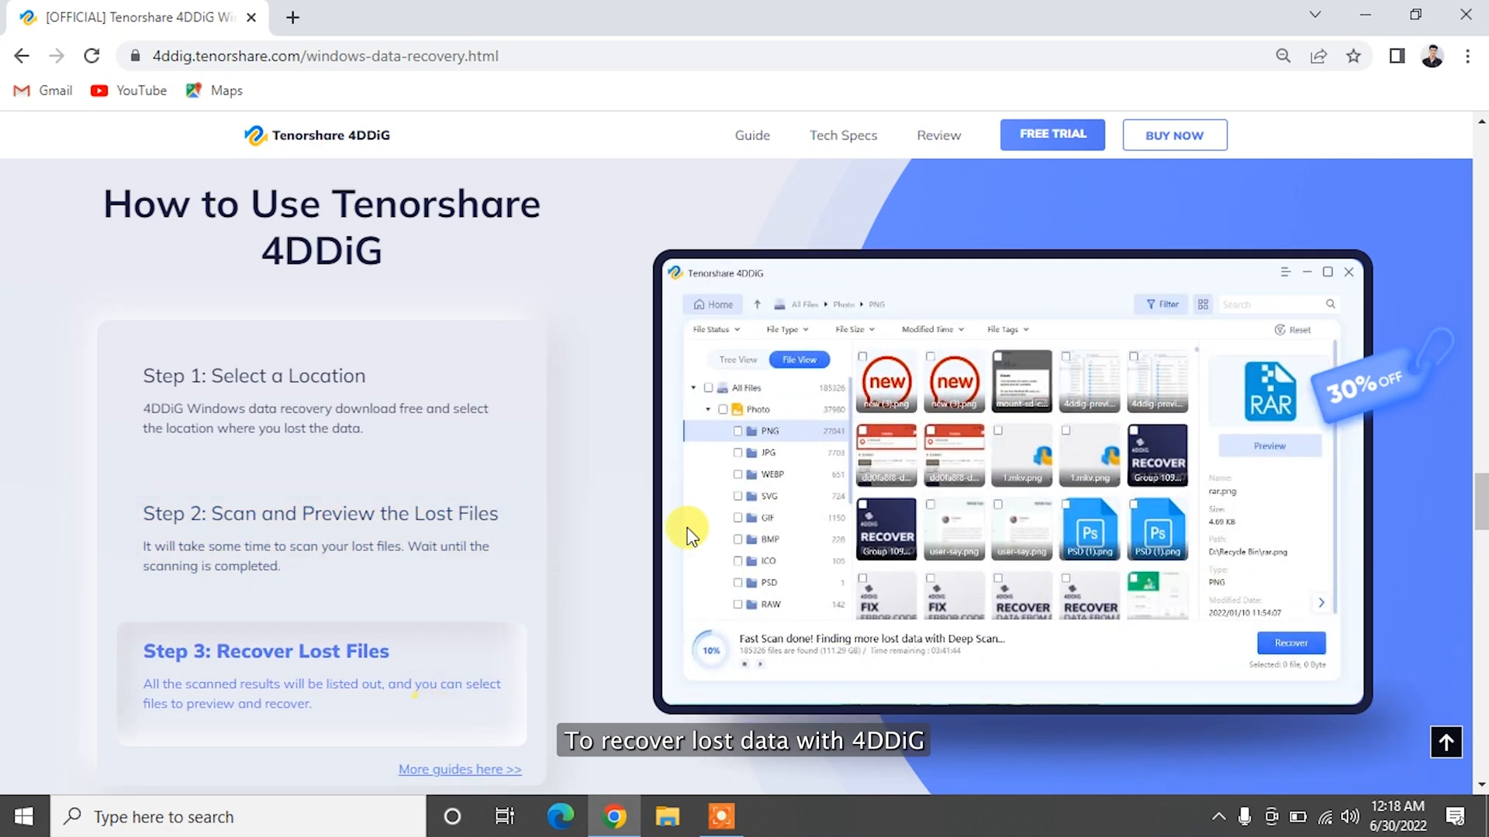
left_click(1053, 135)
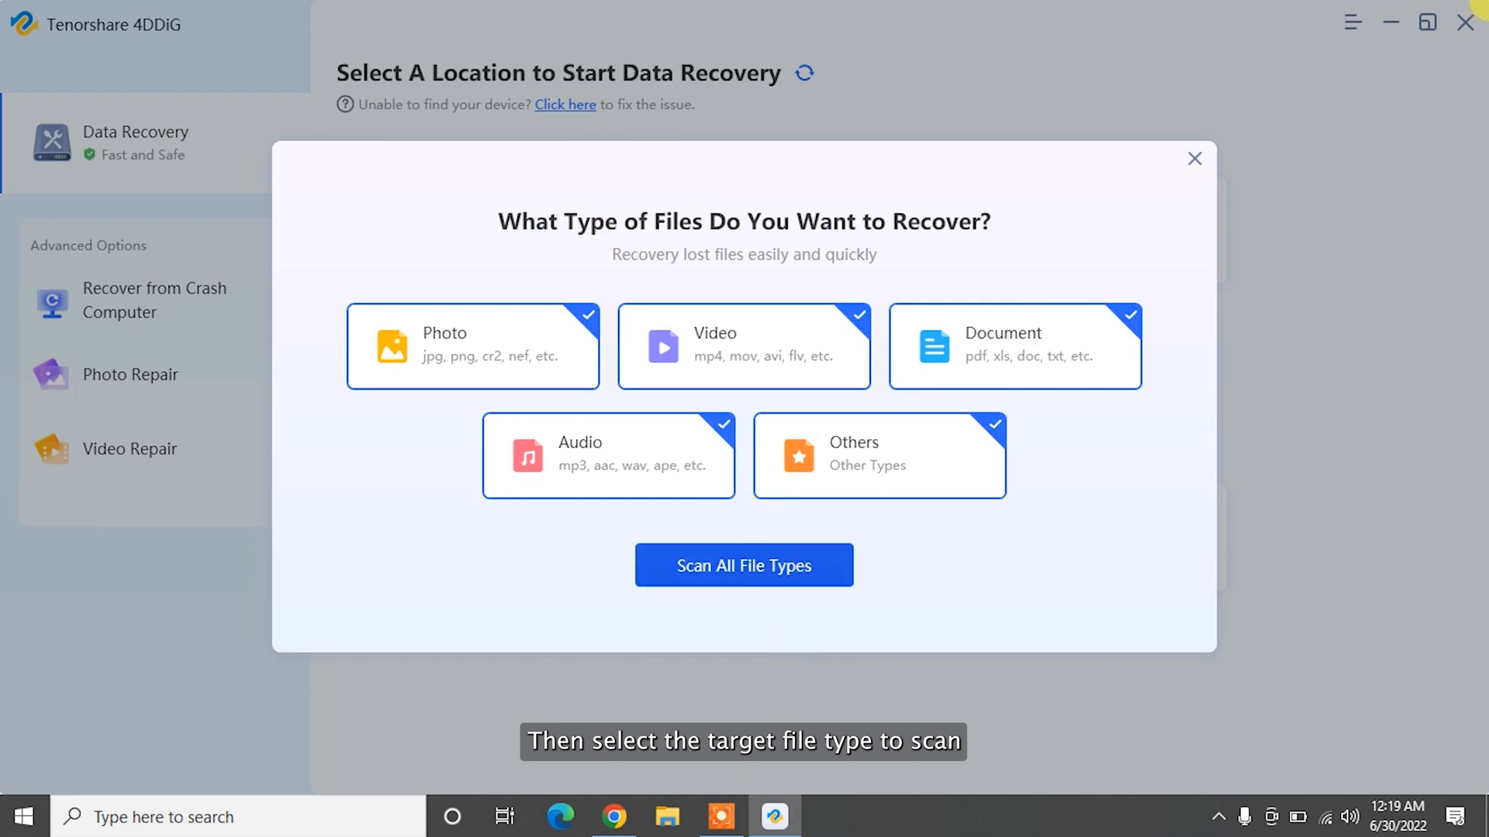
Scan all file types, view found JPG photos, and recover three including jack_to_stereo_mini_jack.jpg.
left_click(744, 565)
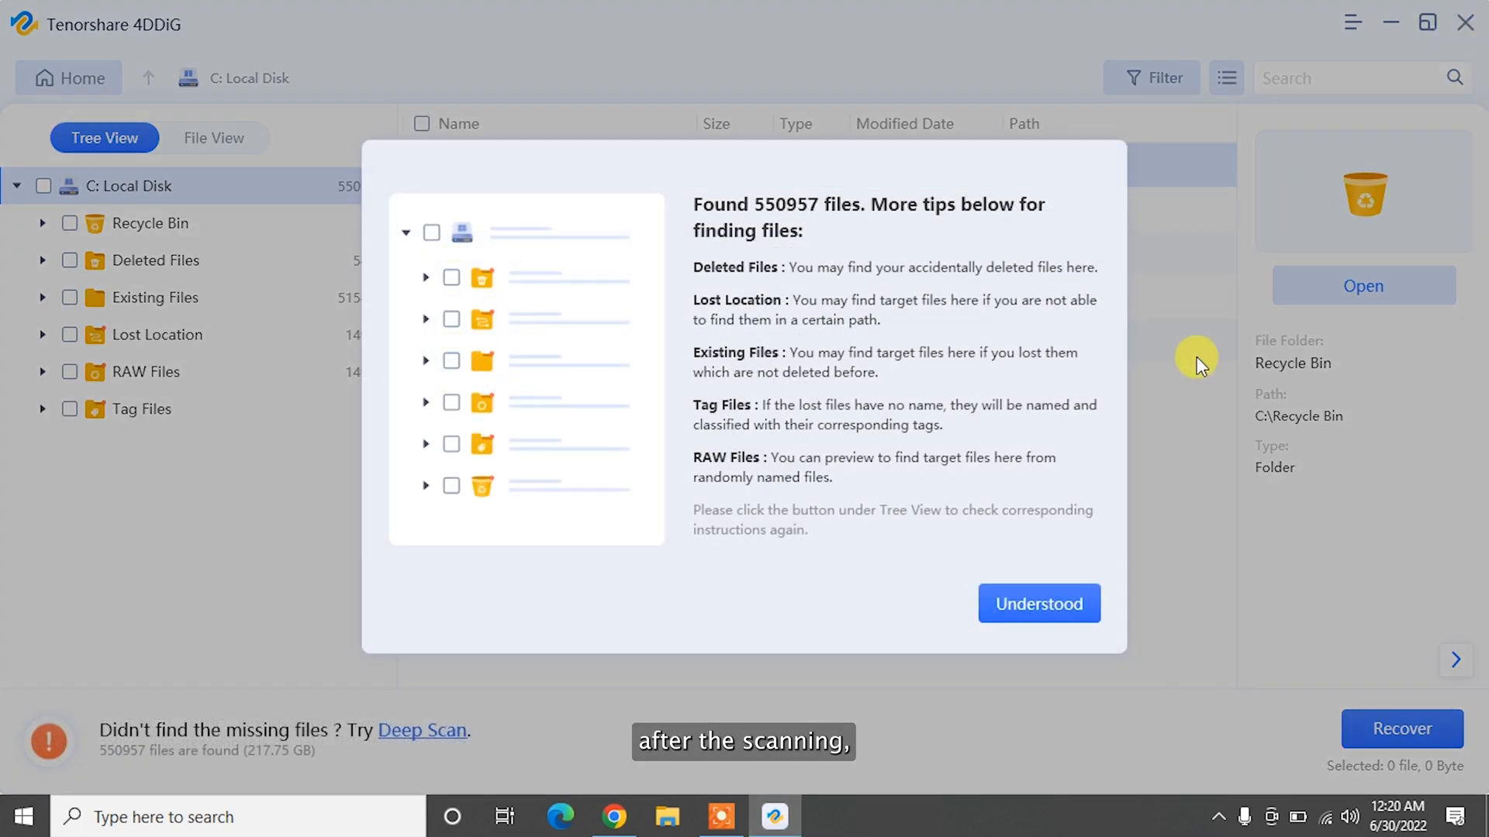
left_click(1039, 604)
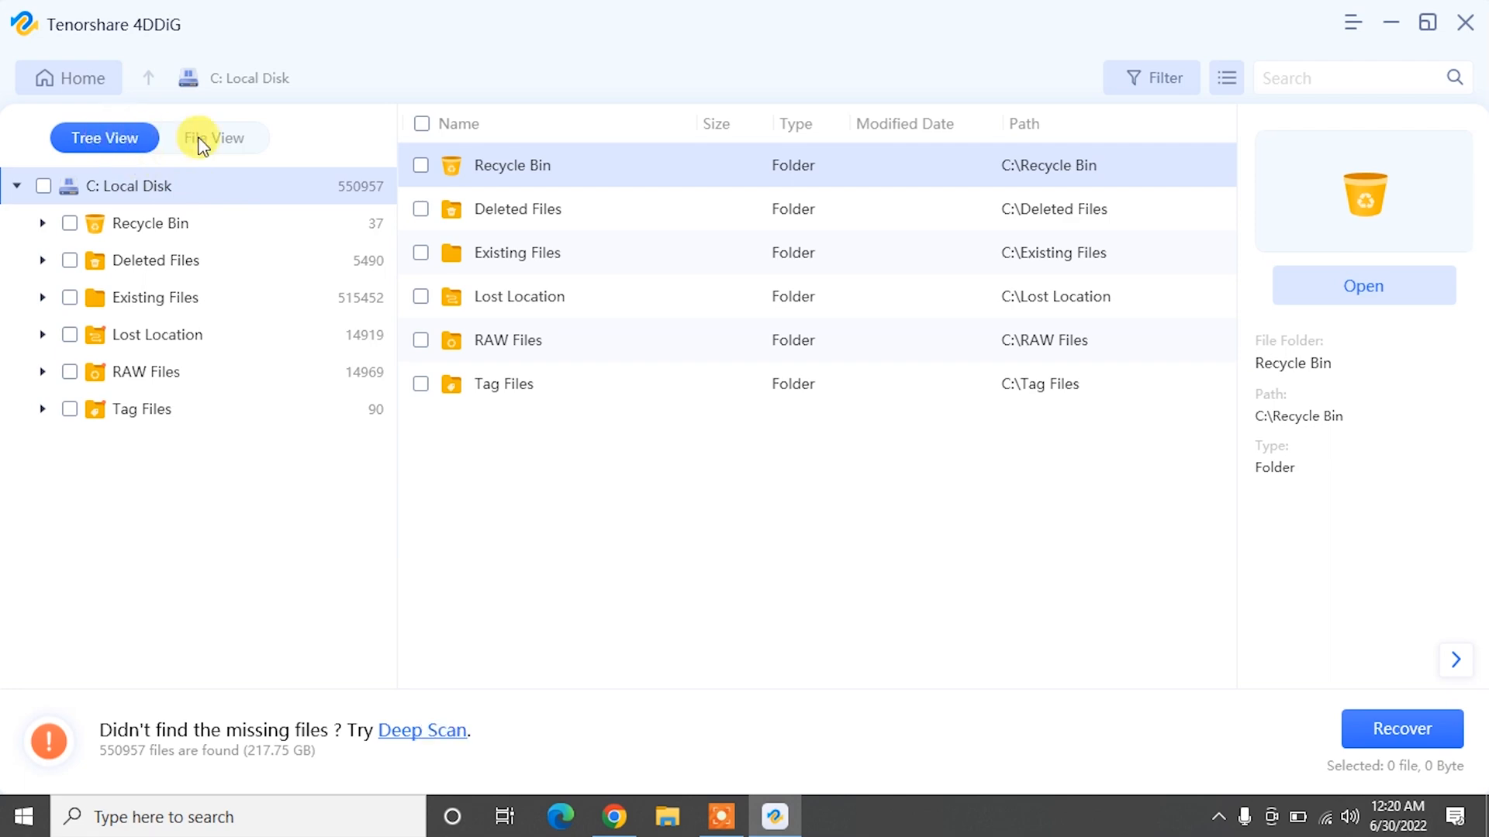
left_click(420, 515)
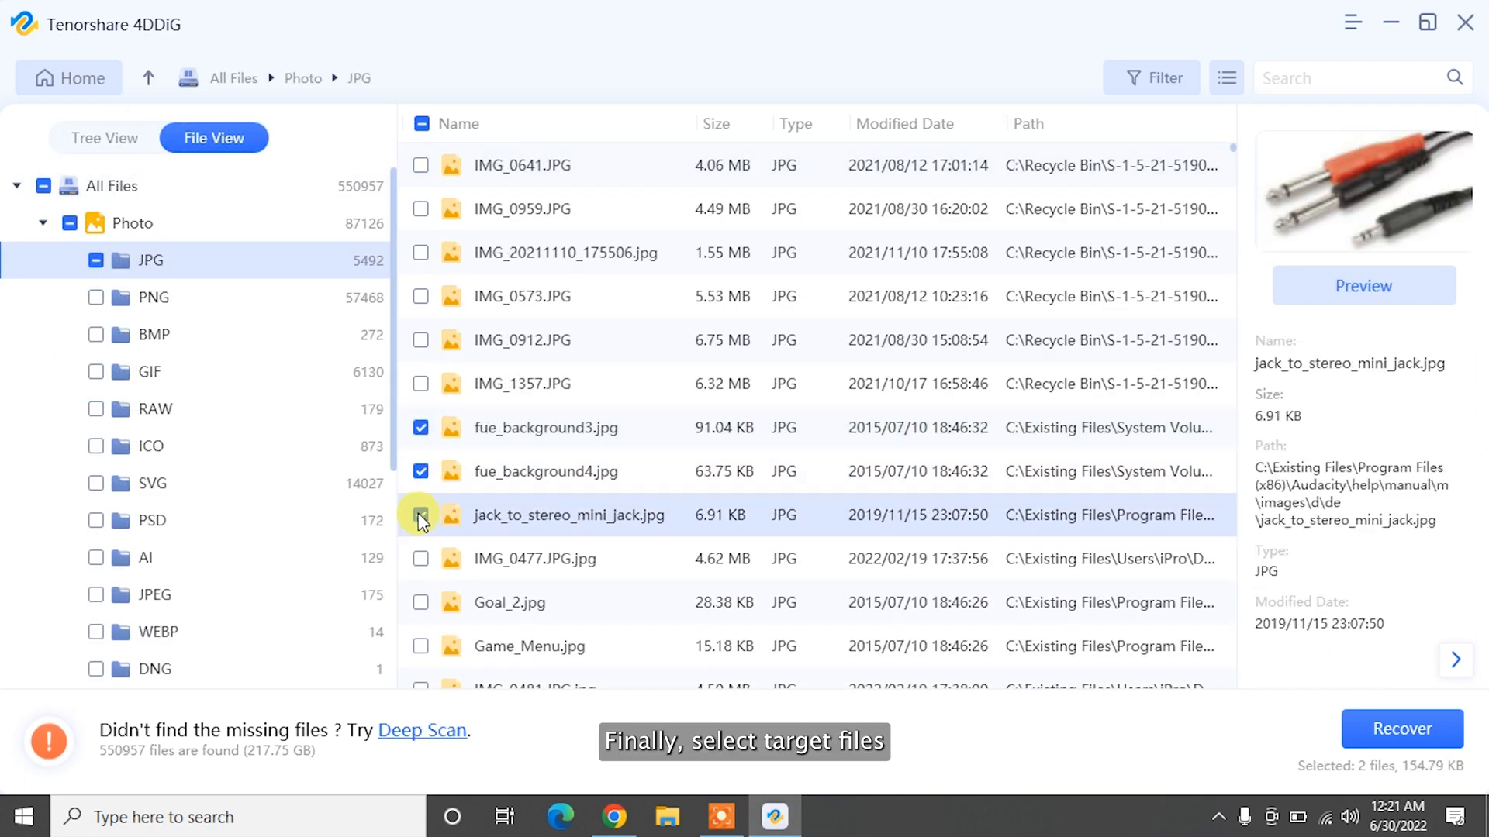
left_click(1402, 729)
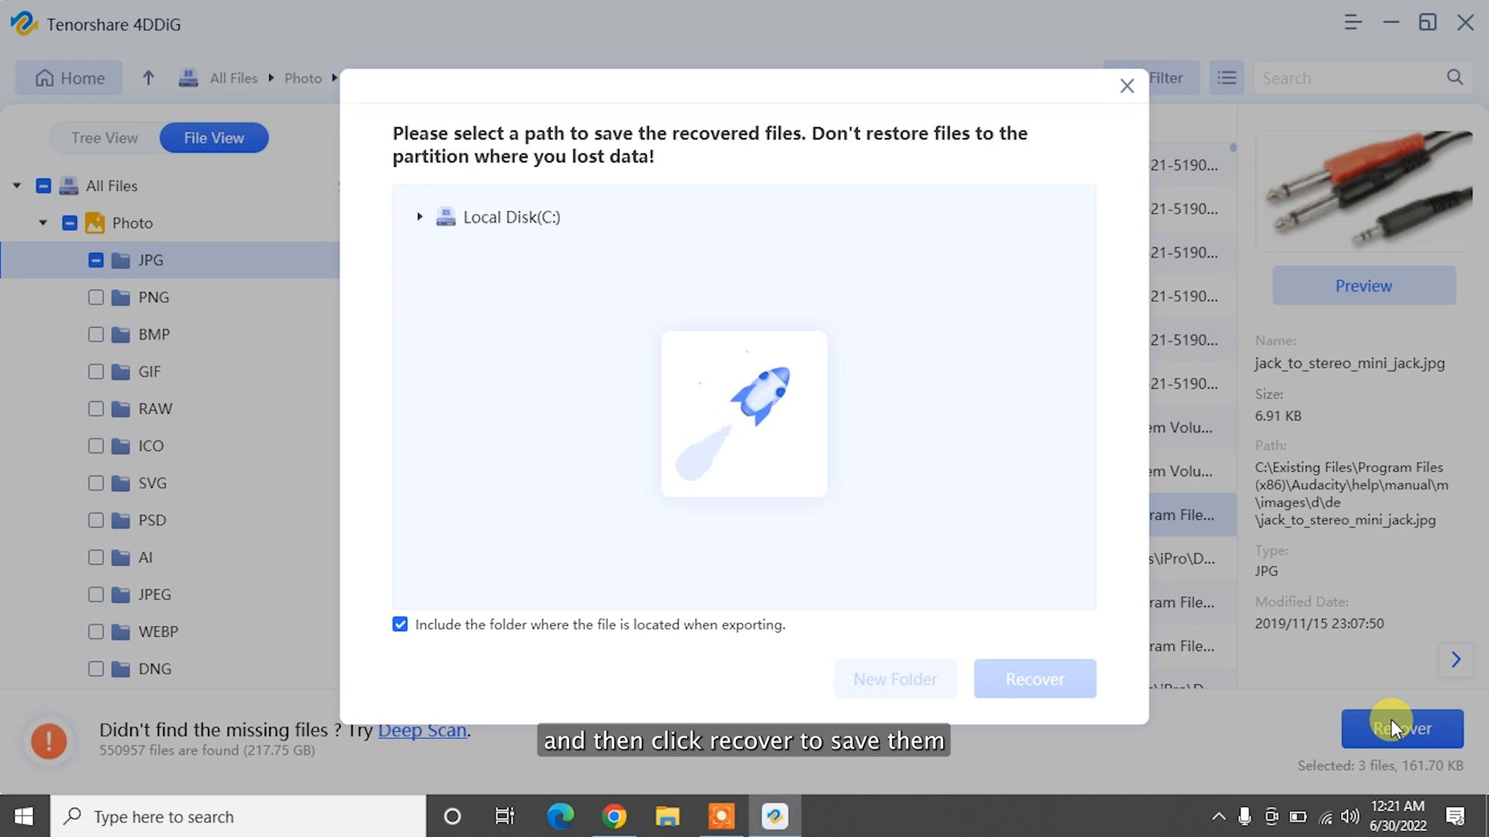
left_click(1035, 679)
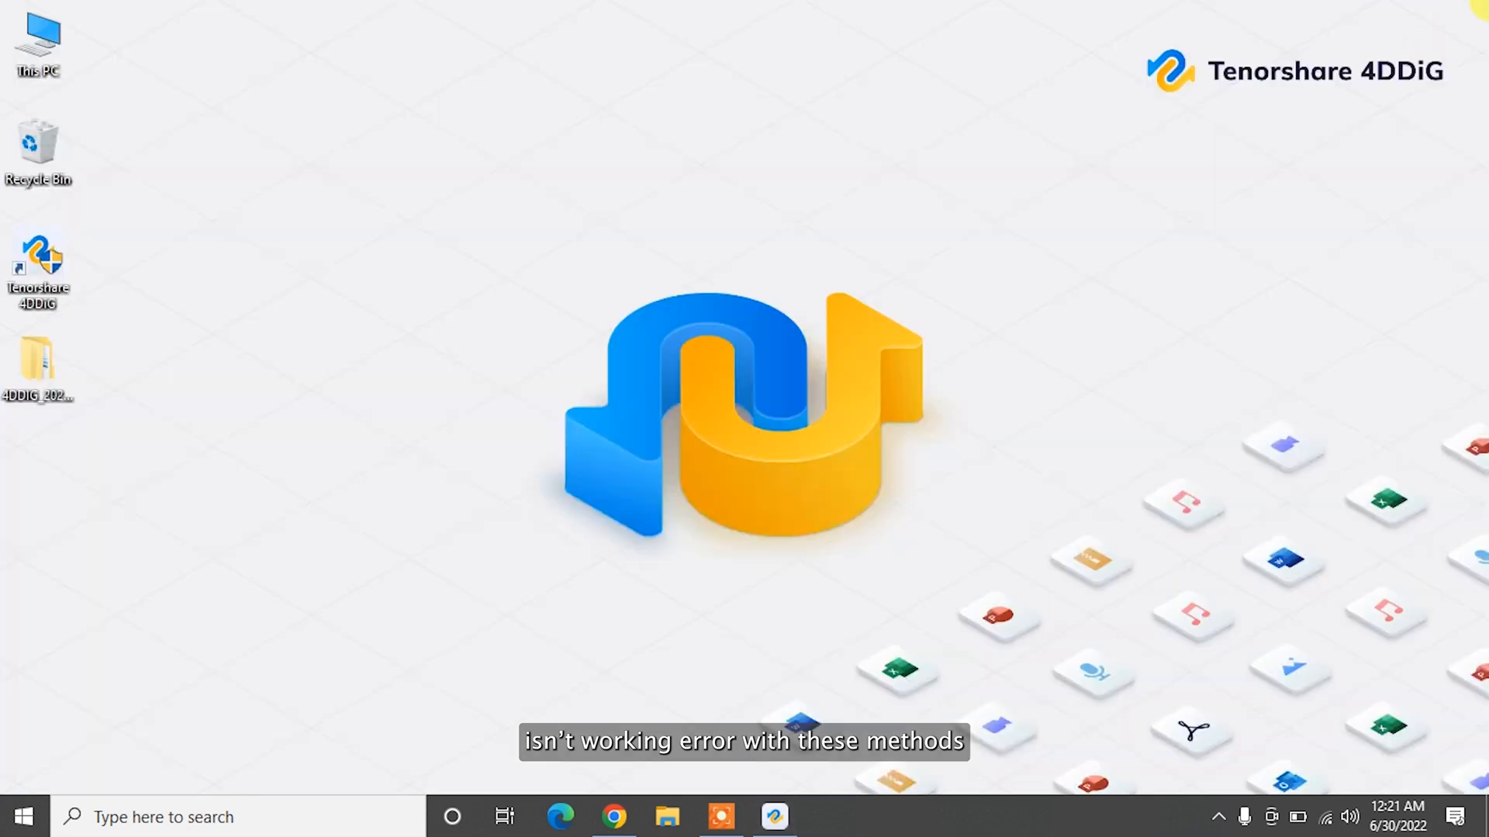
Open the 4DDiG output folder on the desktop to view the three recovered JPGs.
left_click(665, 817)
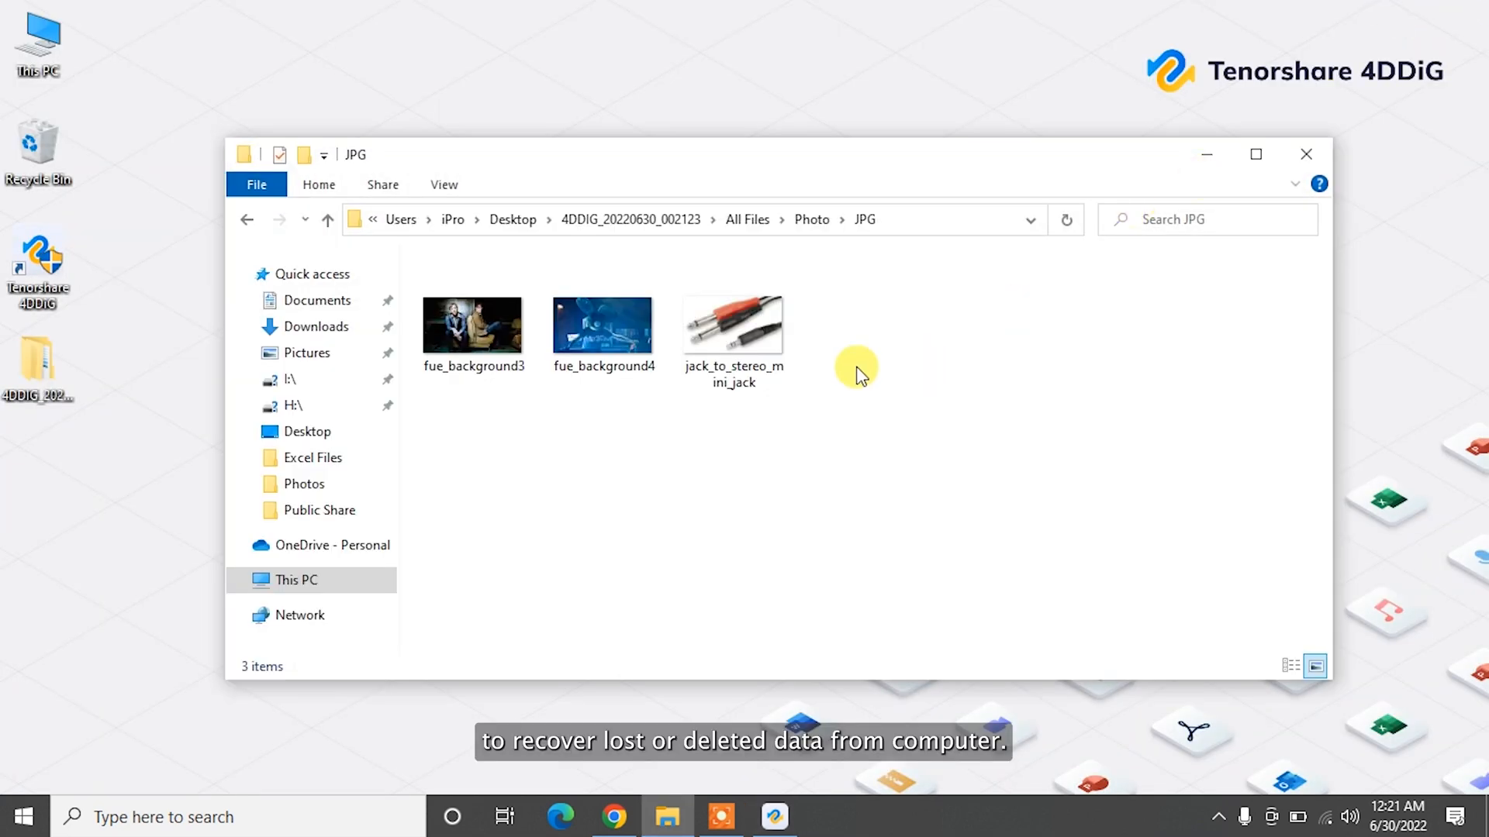